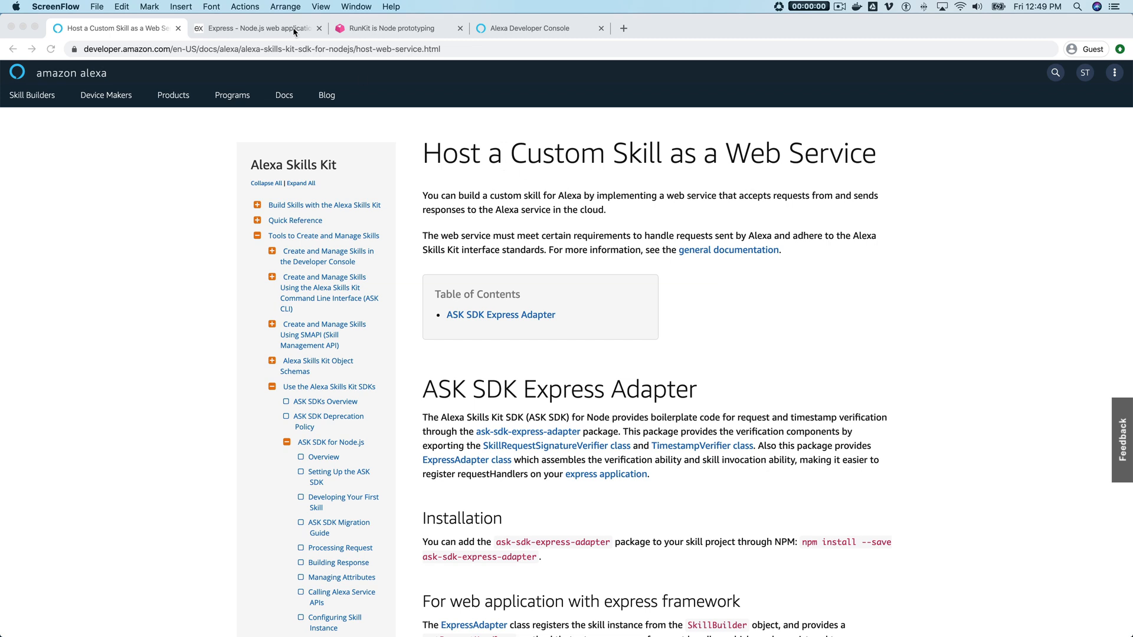
- Switch to the Express tab showing the expressjs.com framework homepage
click(256, 28)
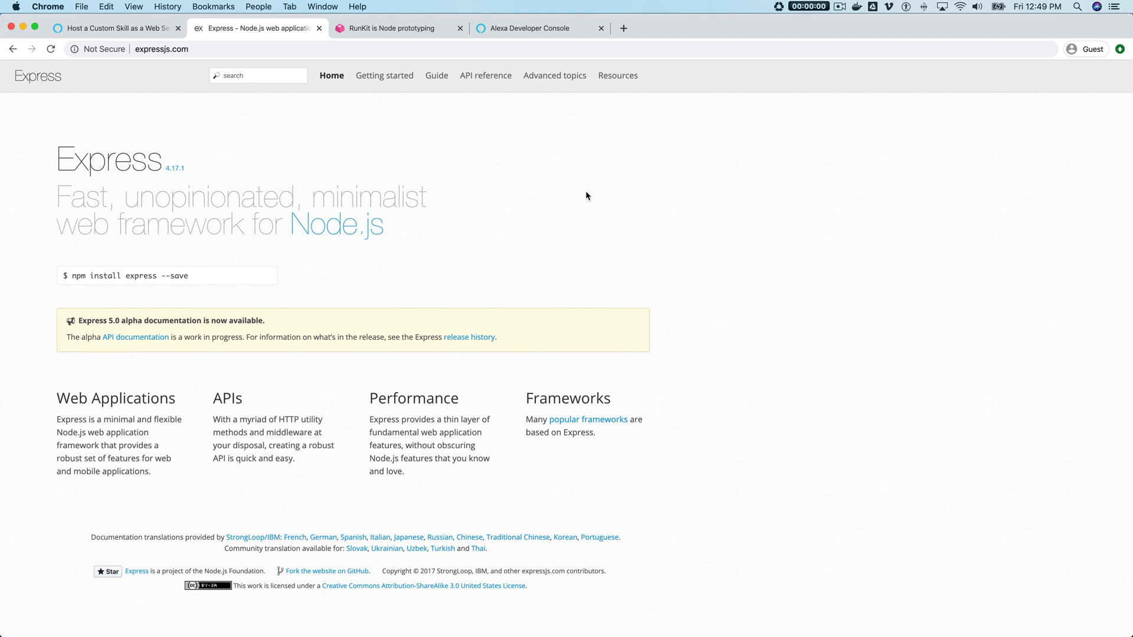
mouse_move(527, 229)
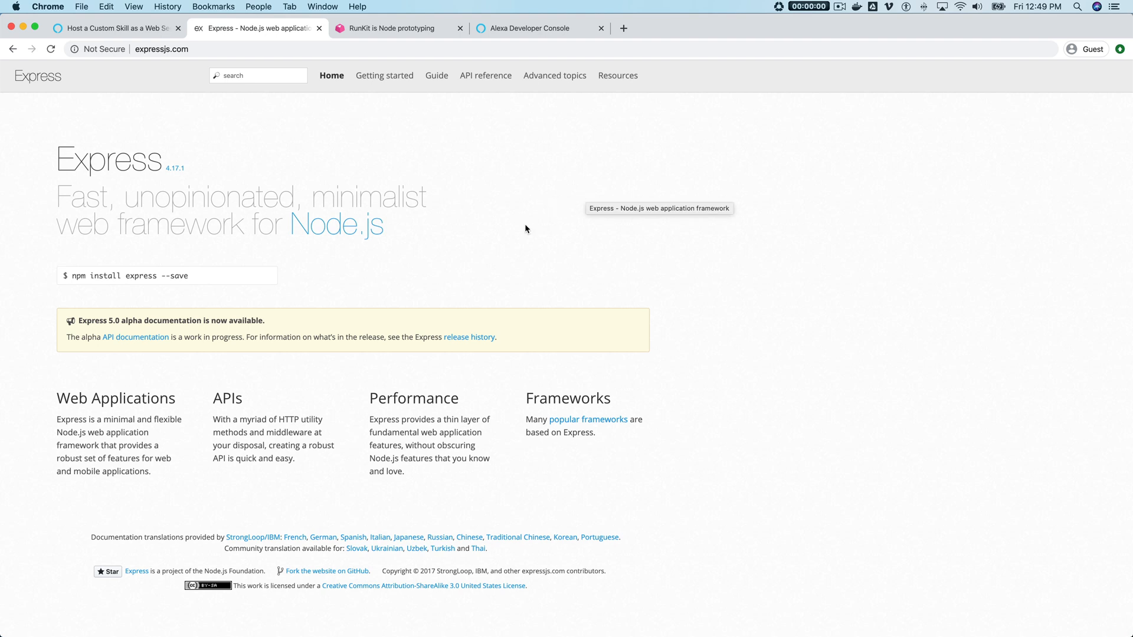
mouse_move(283, 405)
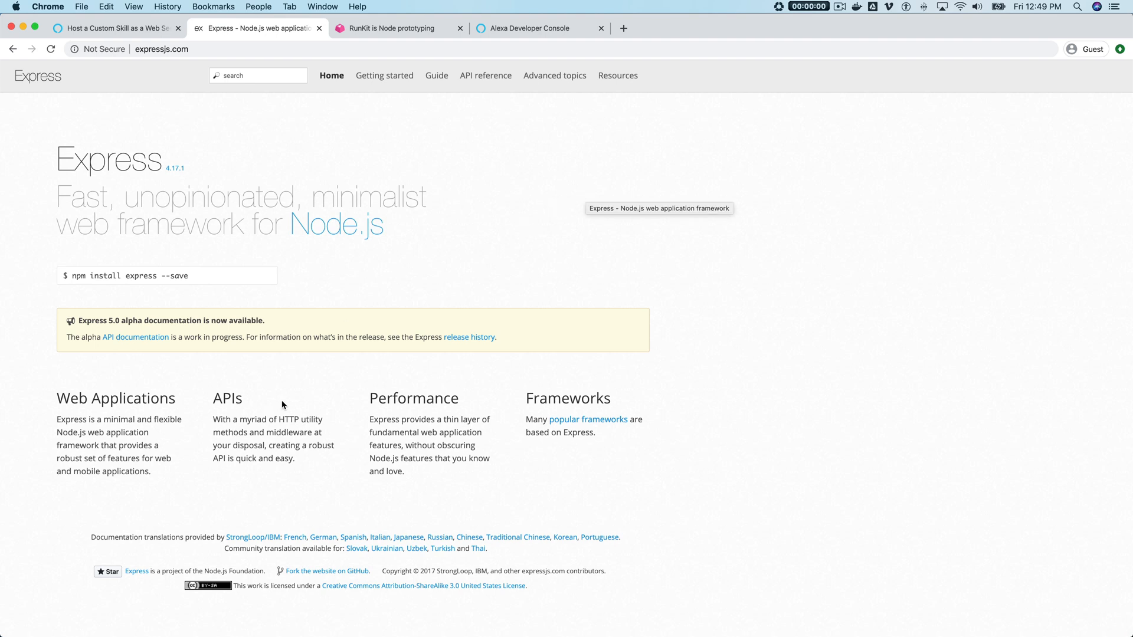
mouse_move(297, 394)
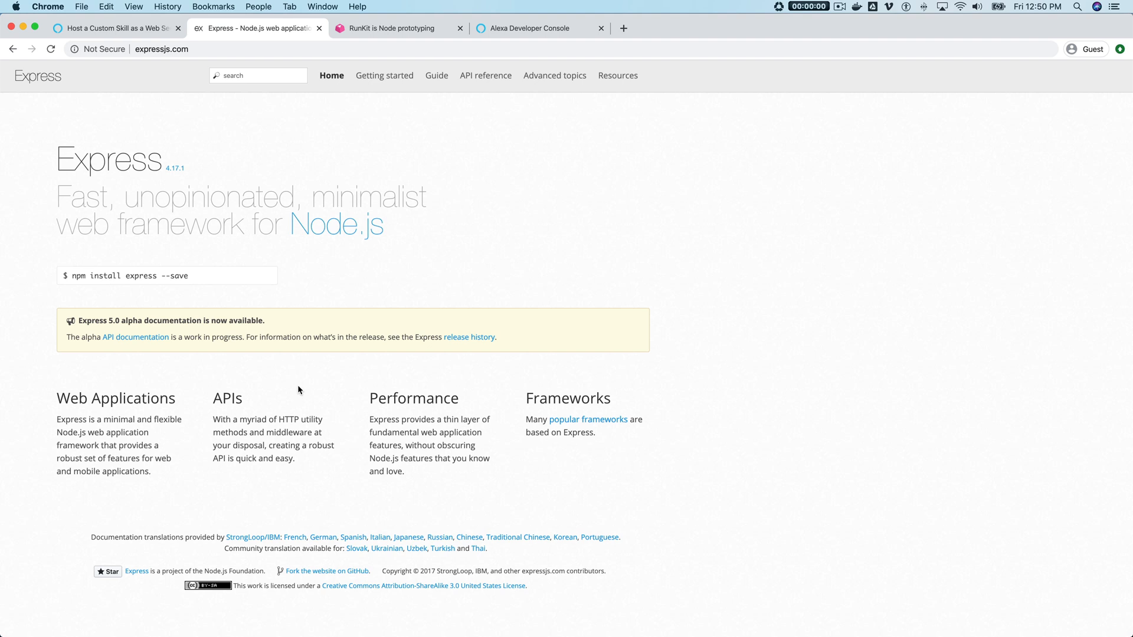
mouse_move(323, 327)
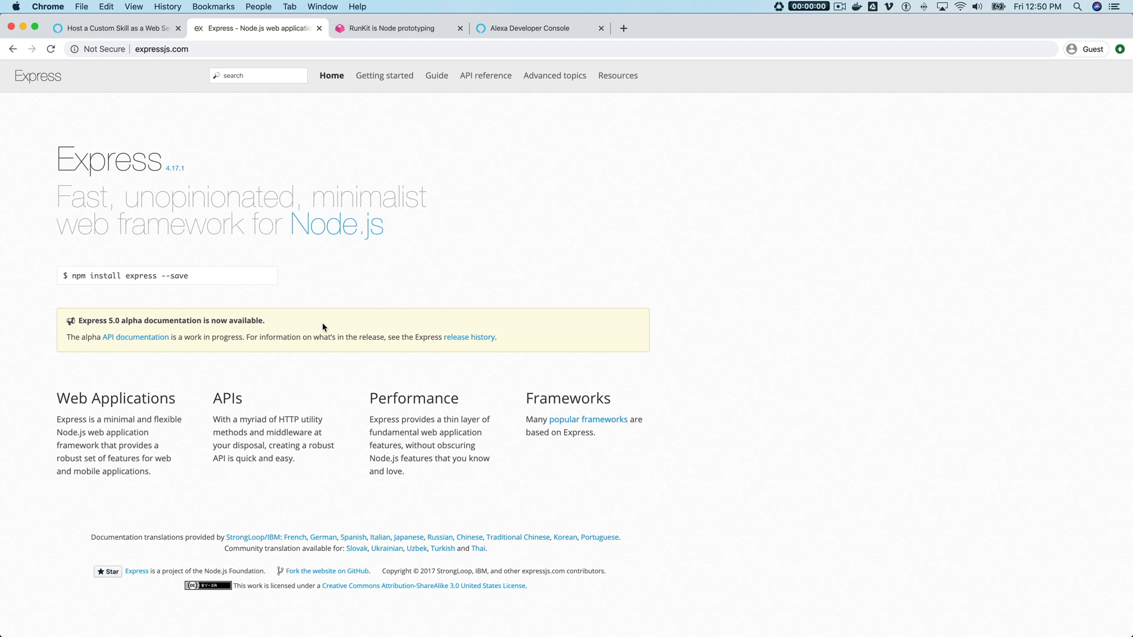
mouse_move(201, 191)
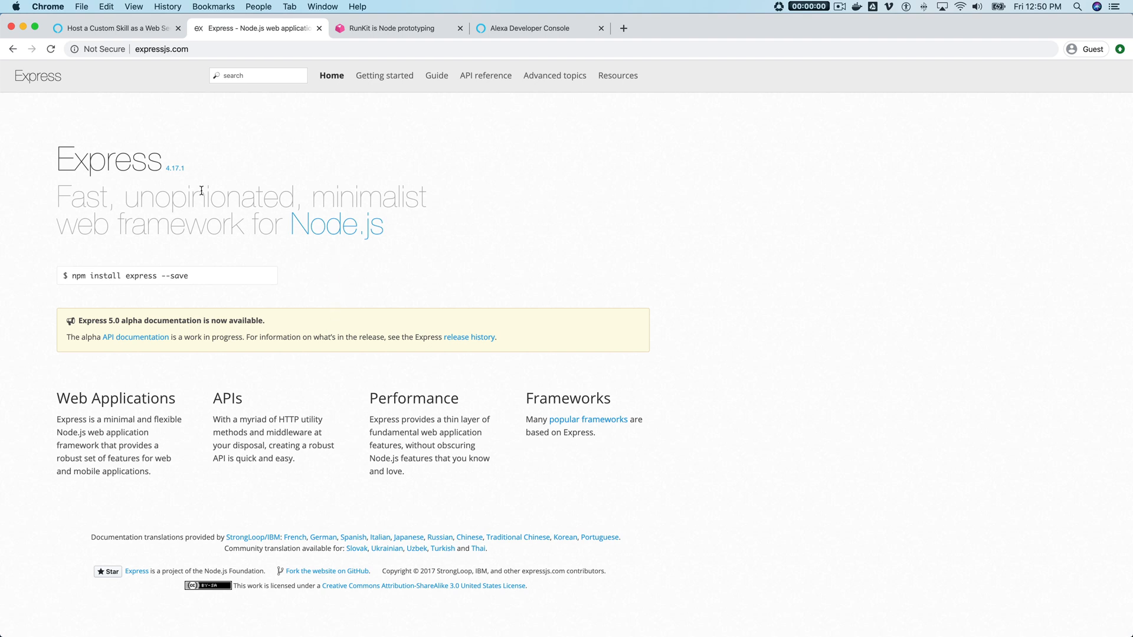
mouse_move(224, 166)
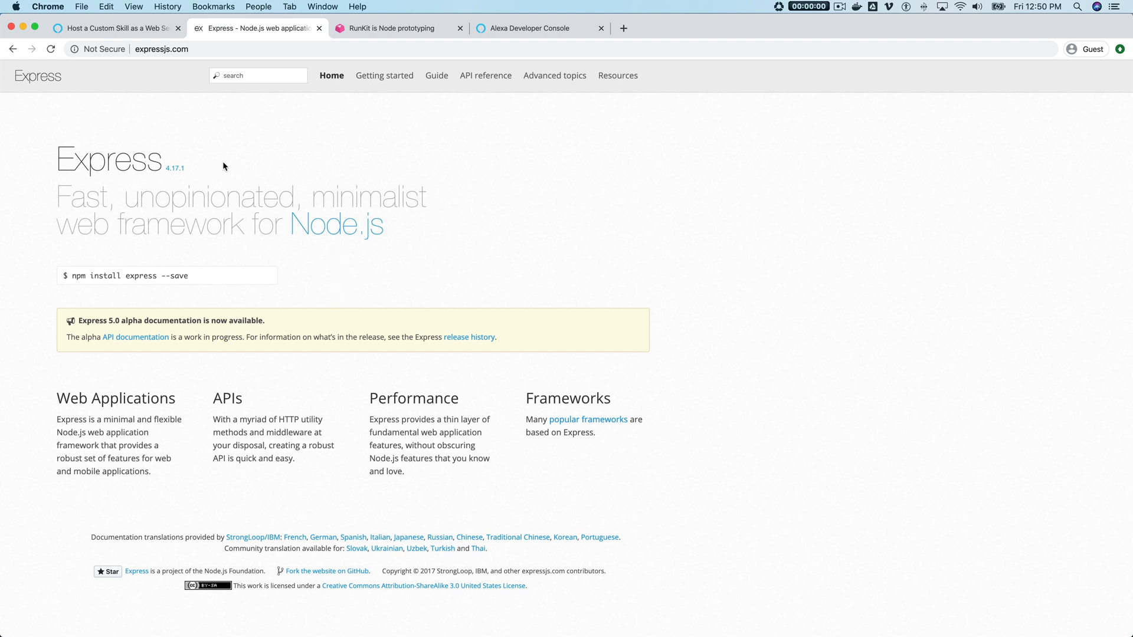
mouse_move(381, 40)
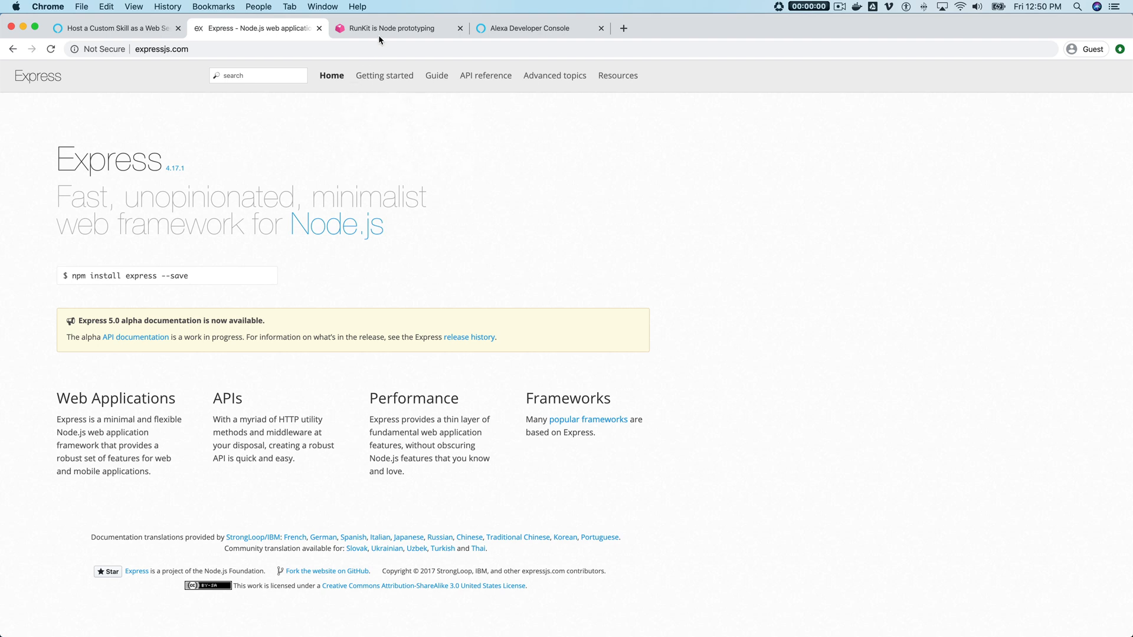
- Bring up the RunKit home page with its Node version demo
click(390, 44)
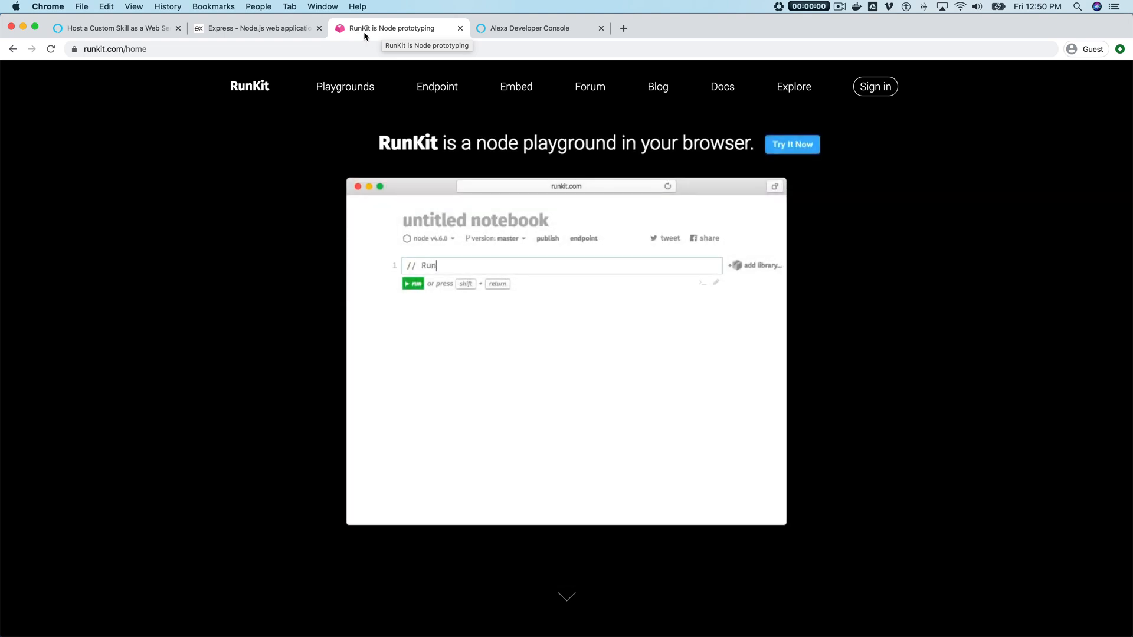
text(Kit runs real node just li)
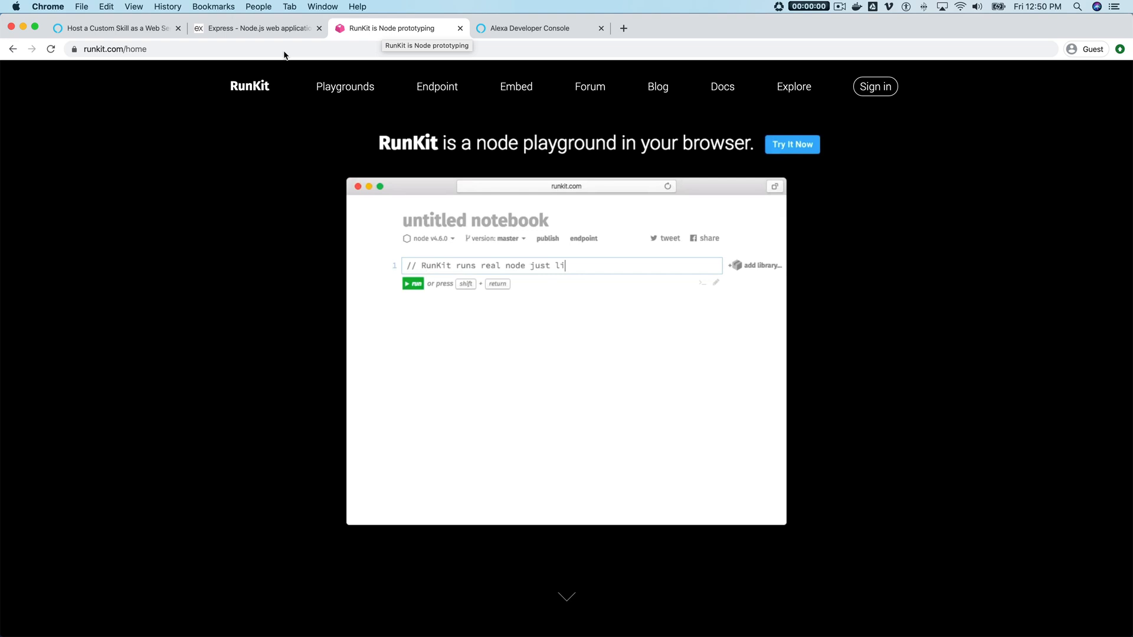
text(ke your REPL...)
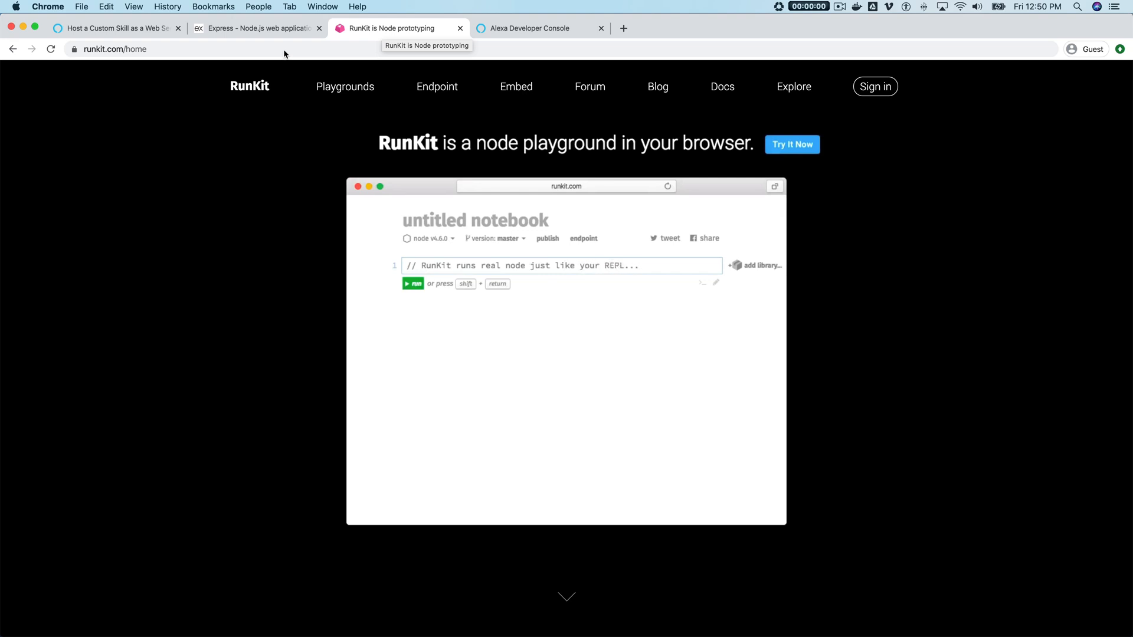
text("Node.js " + process.vers)
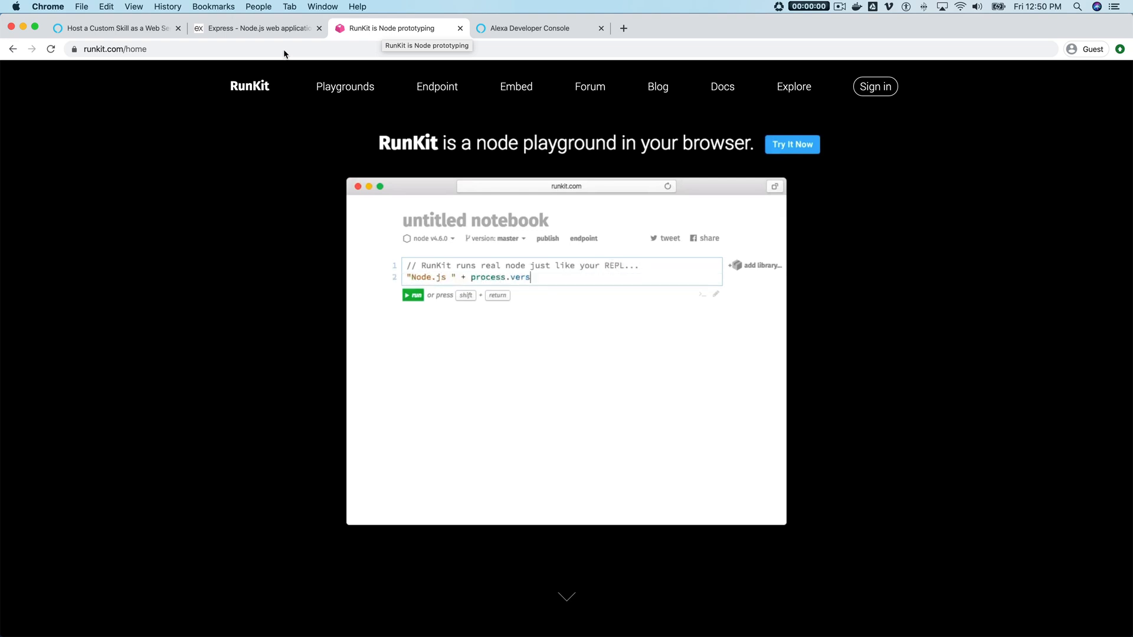
text(ion)
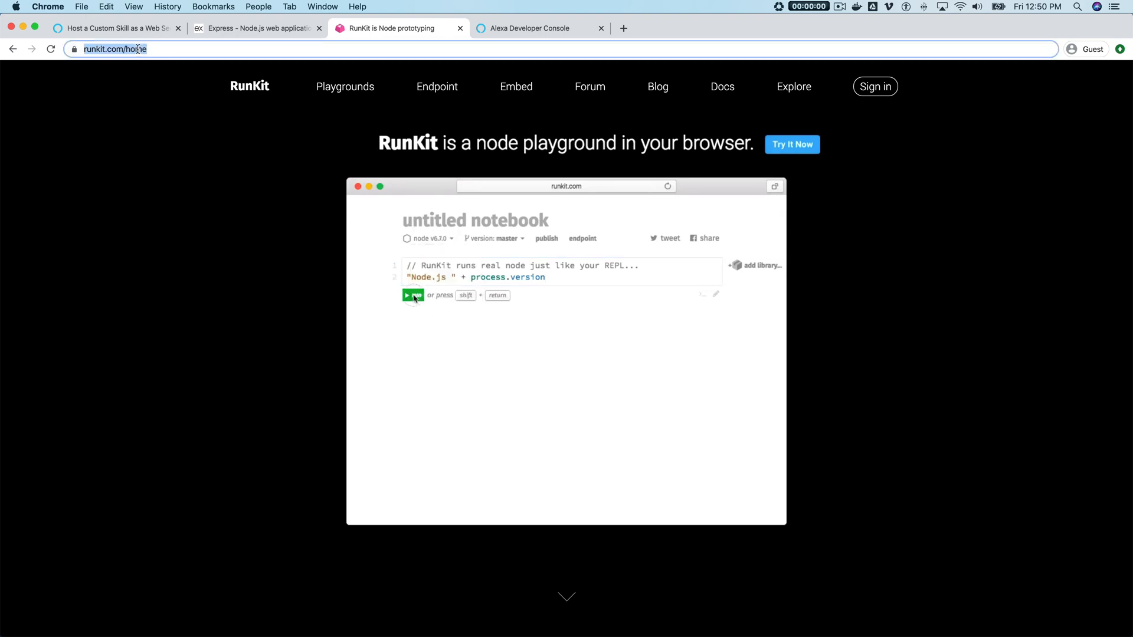
- Start entering the runkit.com/dabblelab address
click(412, 295)
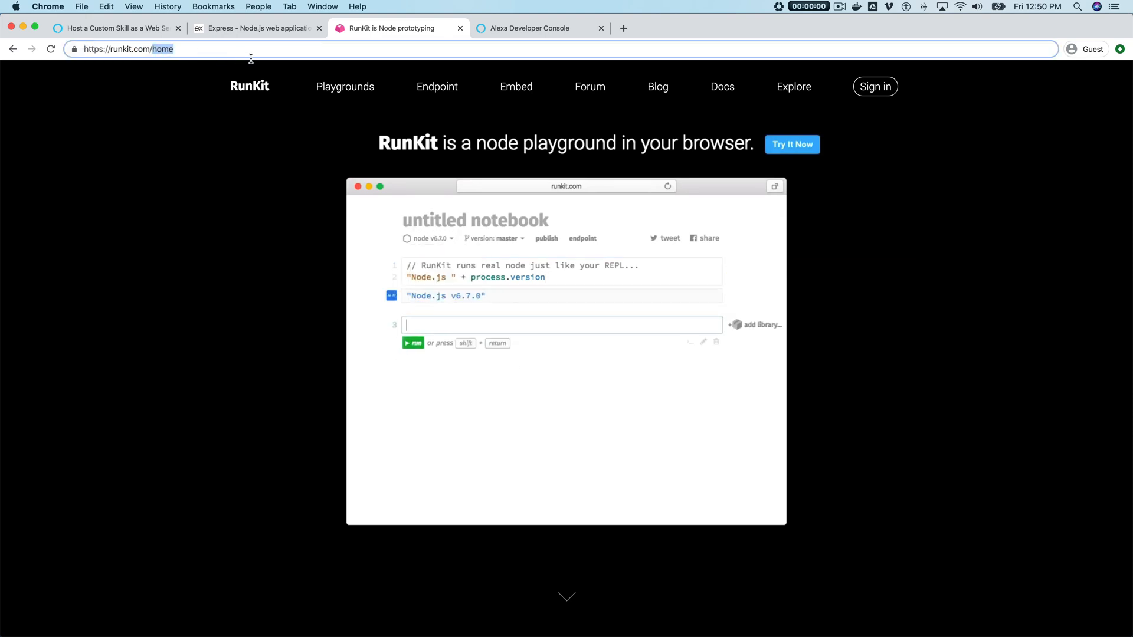
text(// ...except you can req)
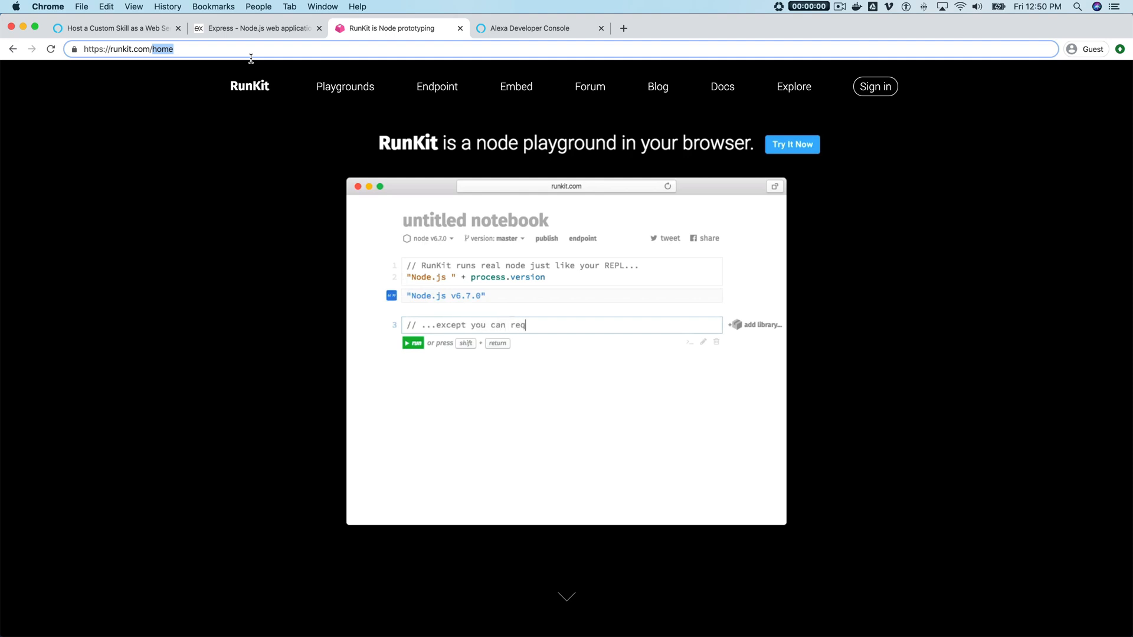
text(uire ANY package from npm)
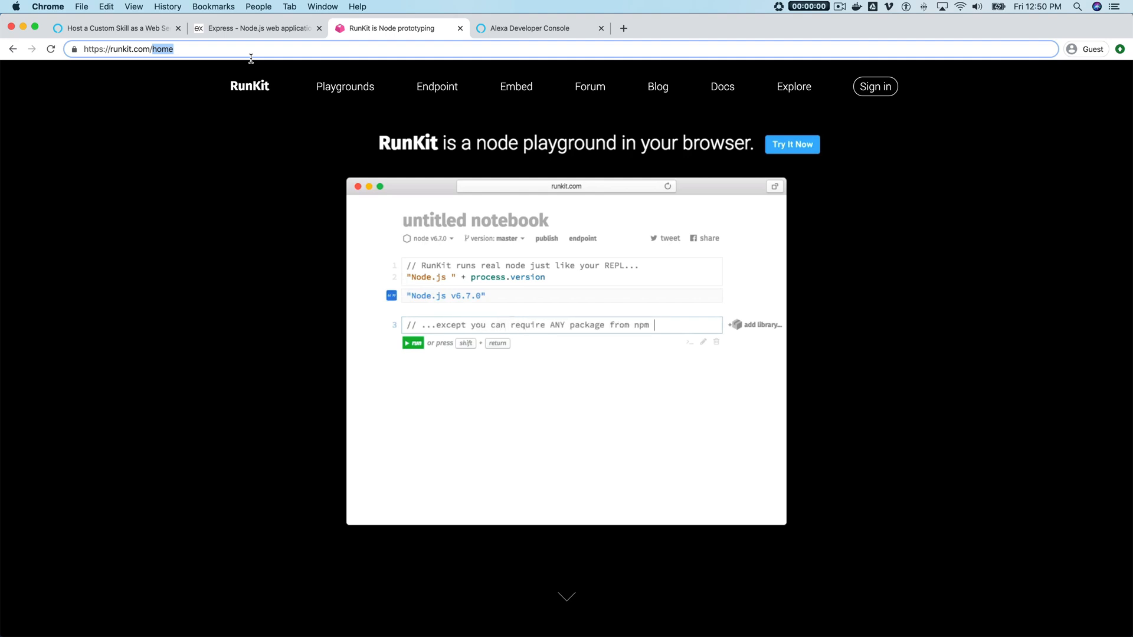
text(instantly:)
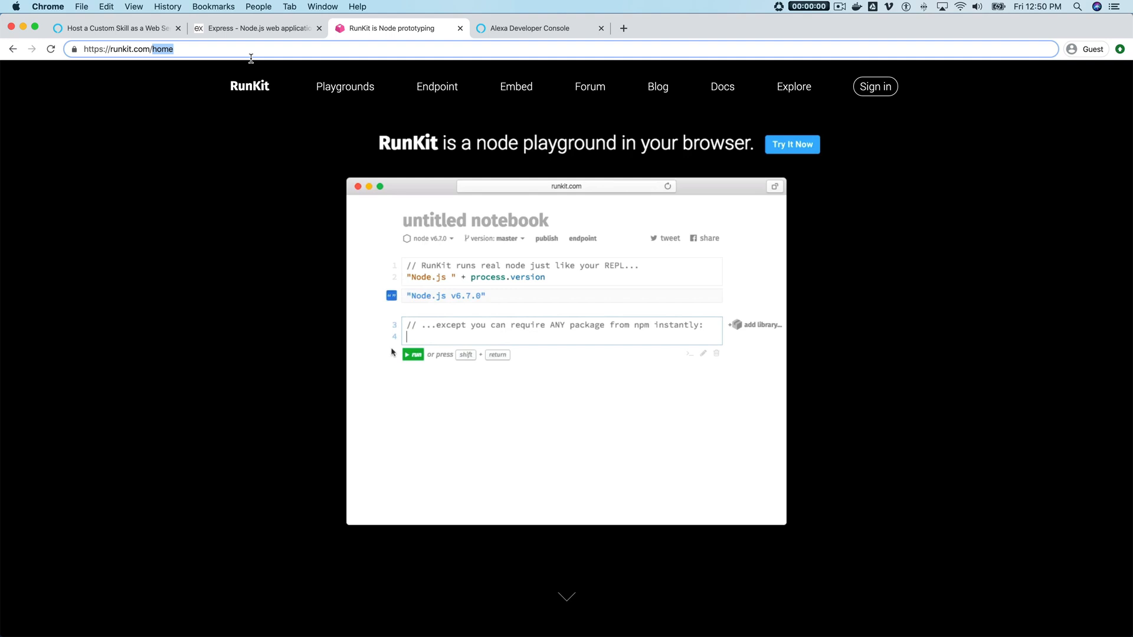
text(dabbblelab)
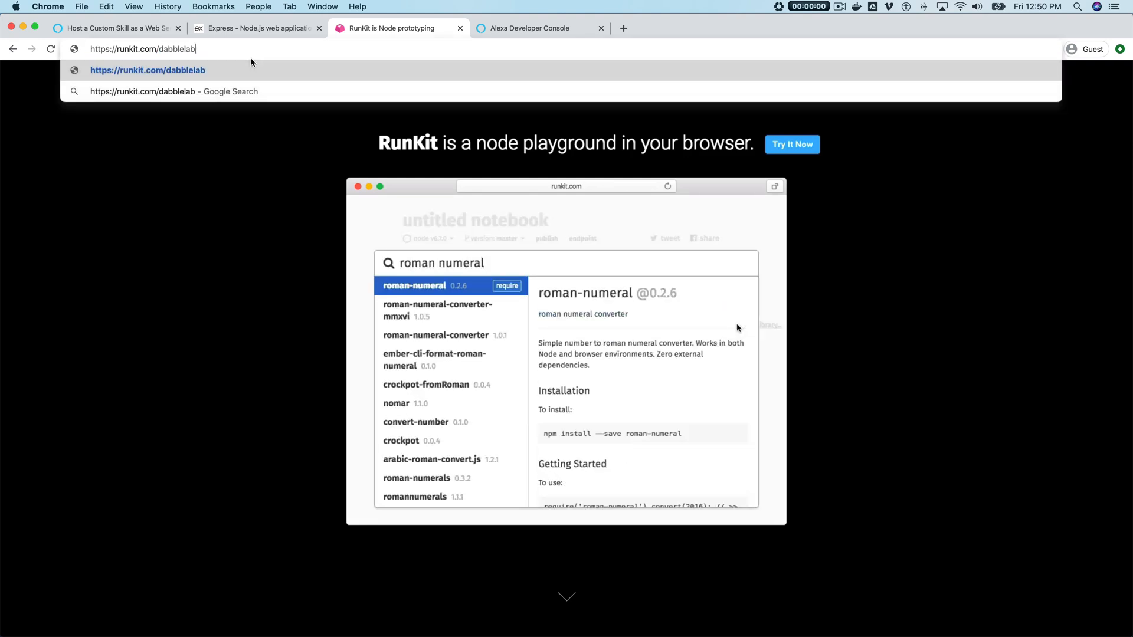
key(Enter)
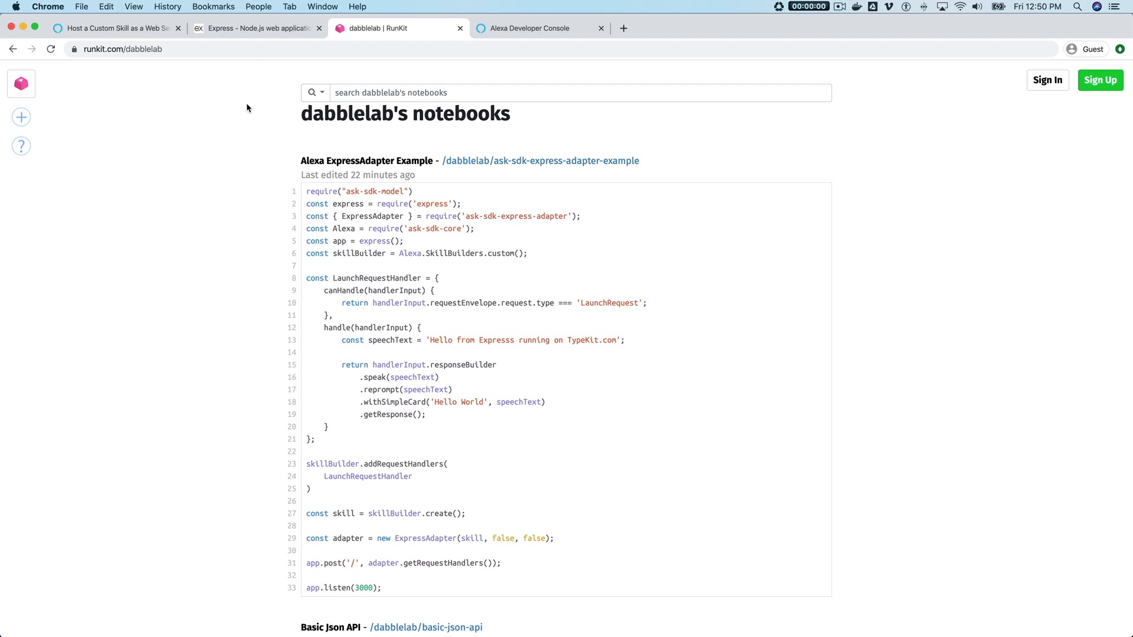
mouse_move(245, 155)
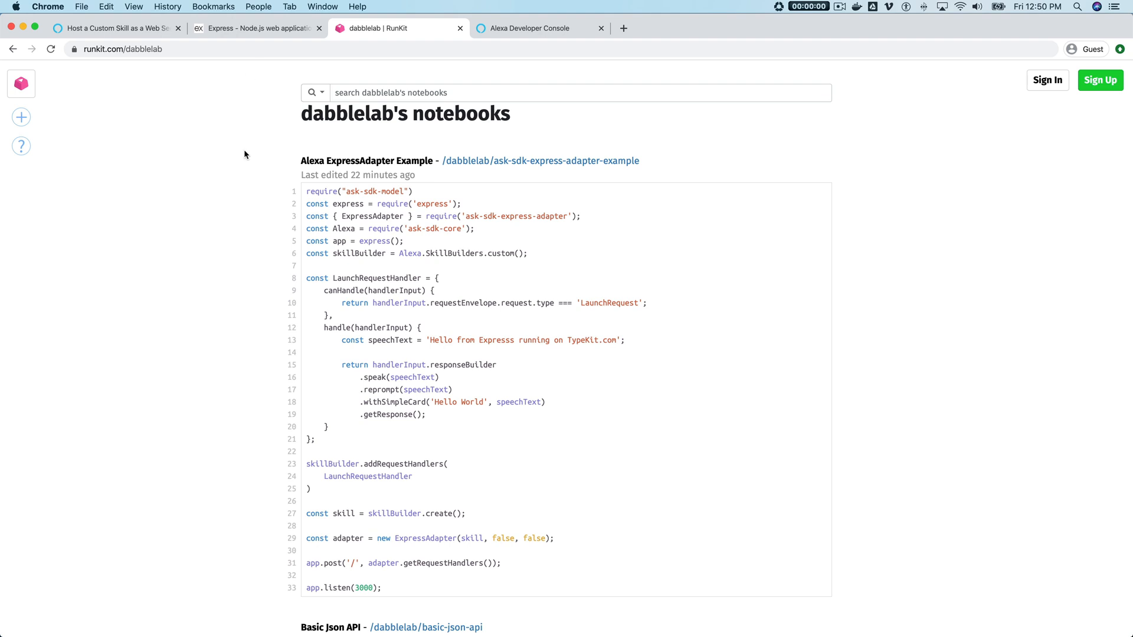
mouse_move(337, 145)
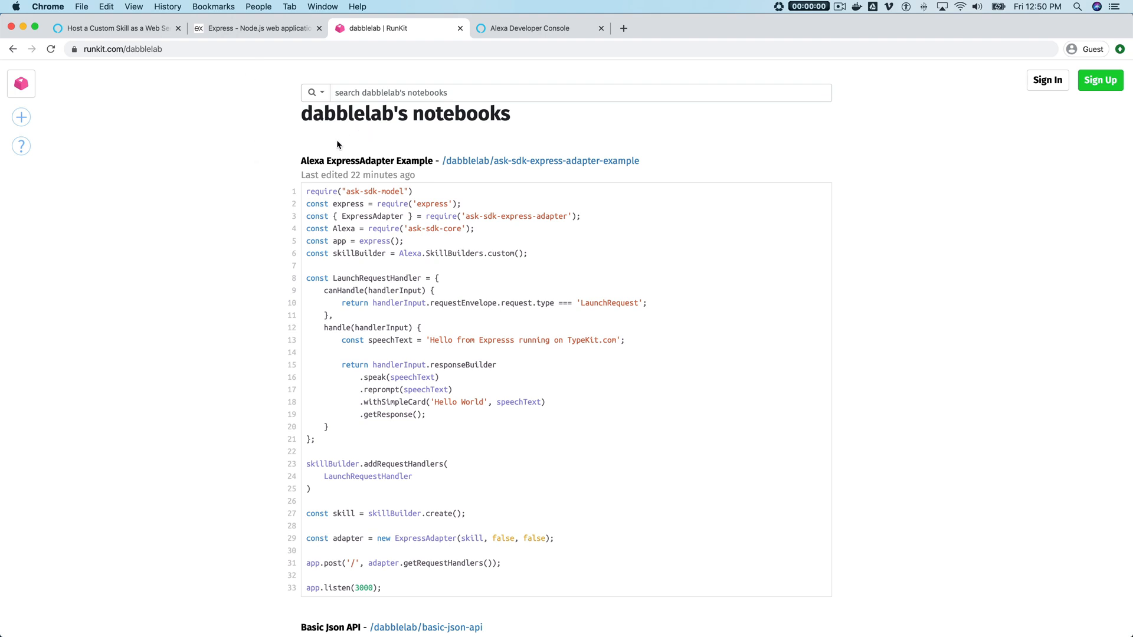
mouse_move(342, 168)
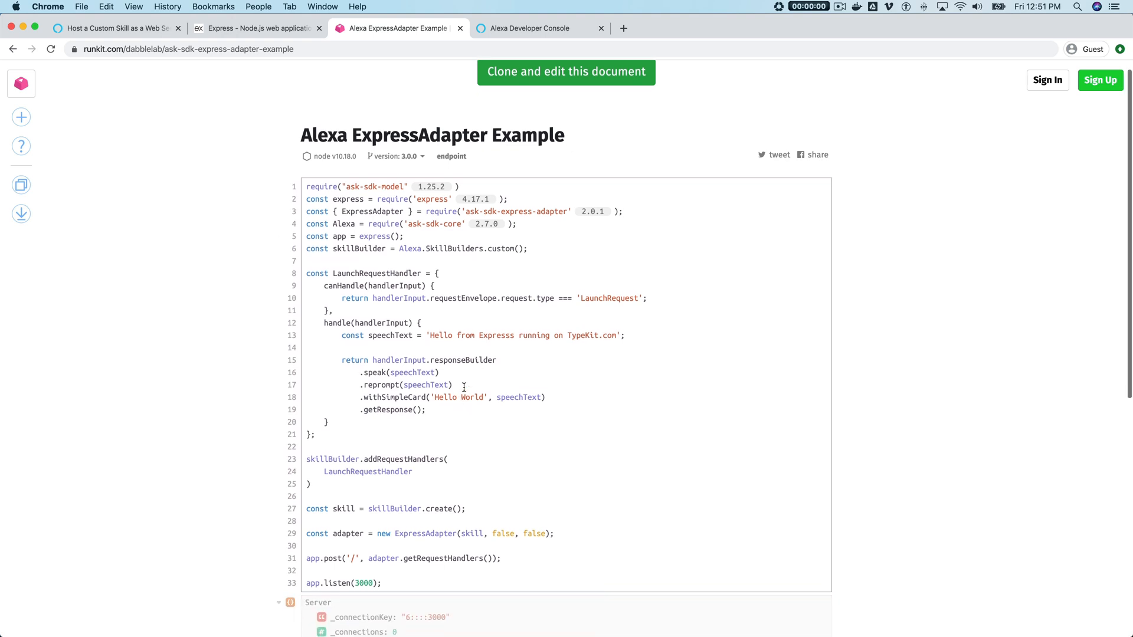
mouse_move(459, 456)
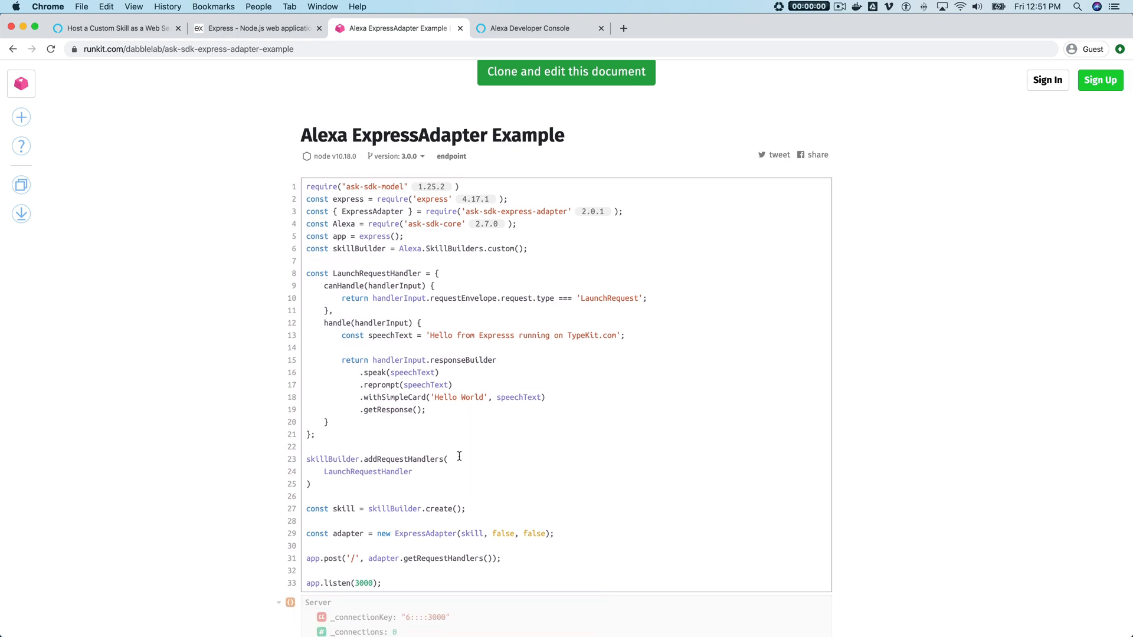
mouse_move(449, 432)
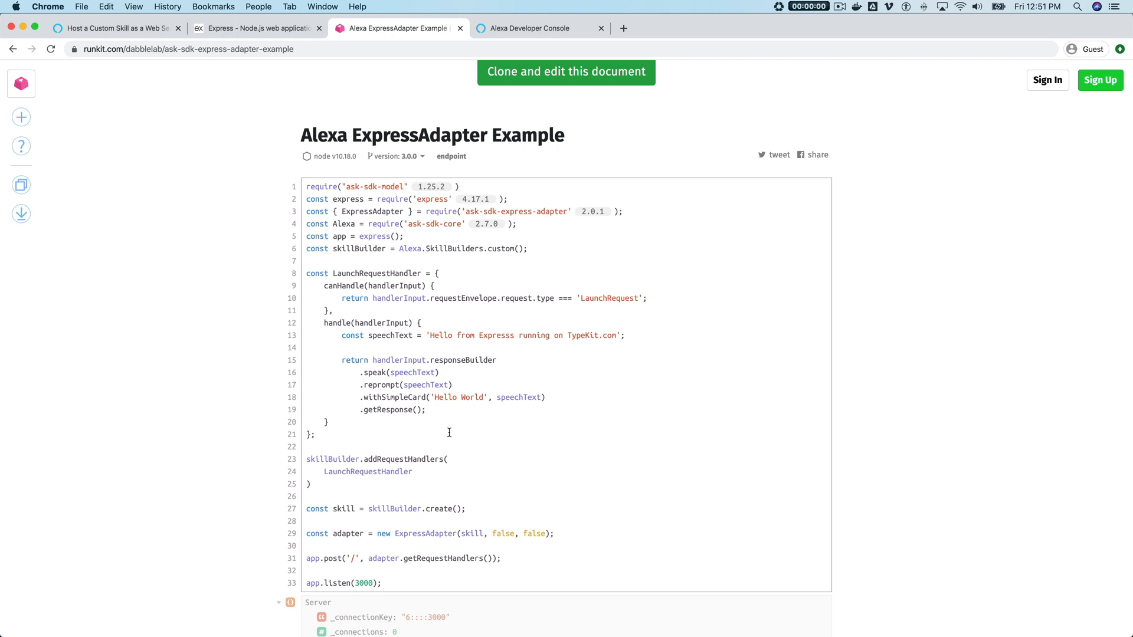
mouse_move(489, 280)
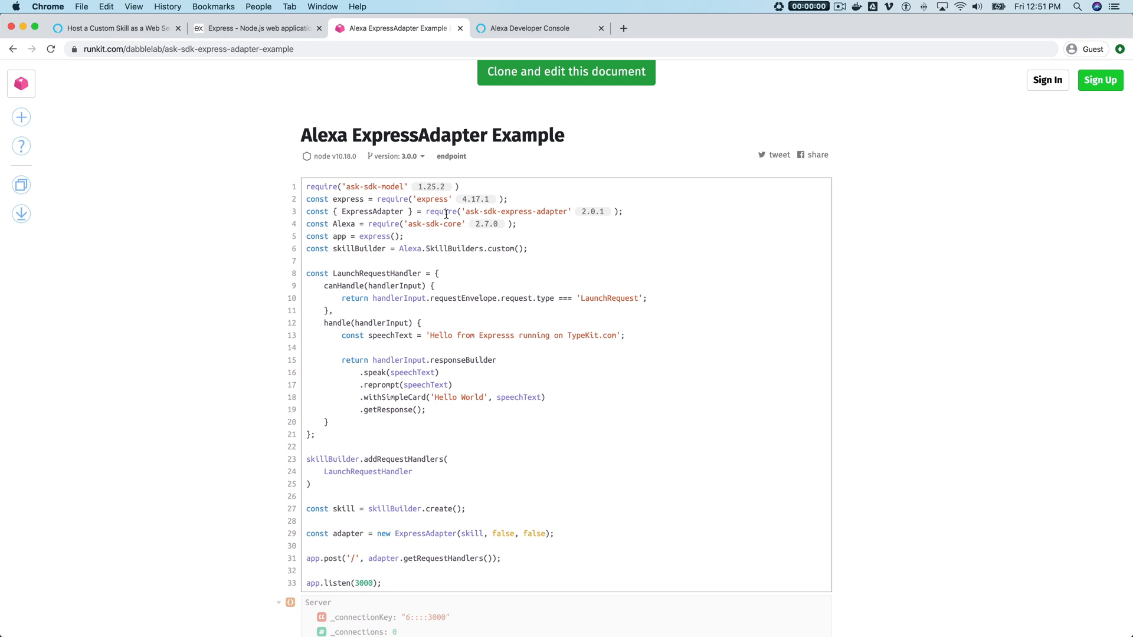
mouse_move(555, 253)
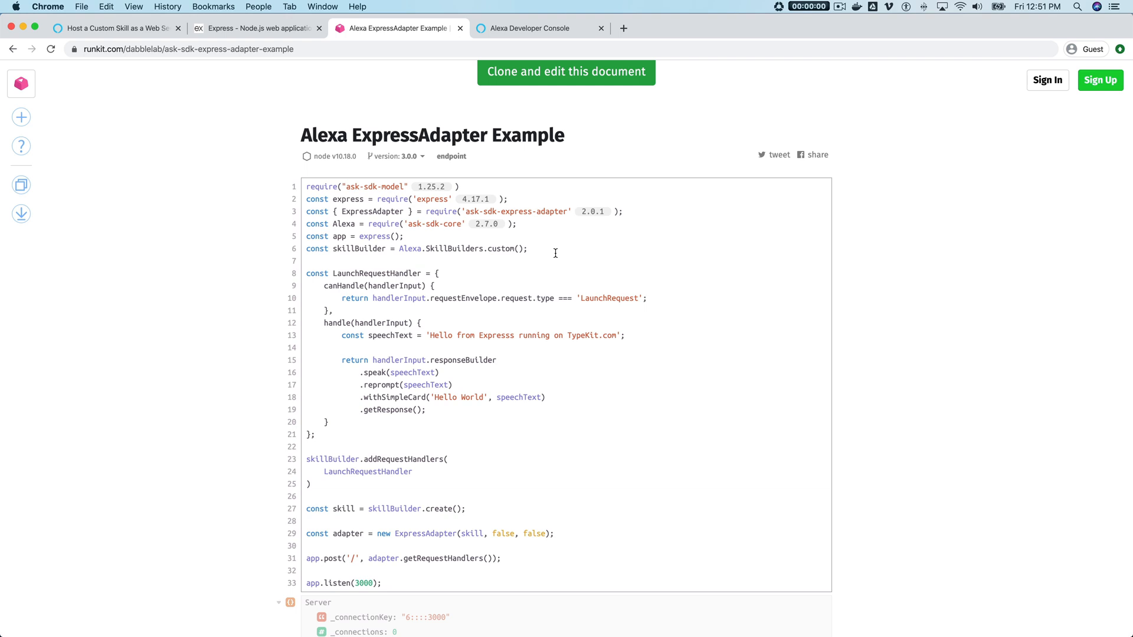
mouse_move(376, 273)
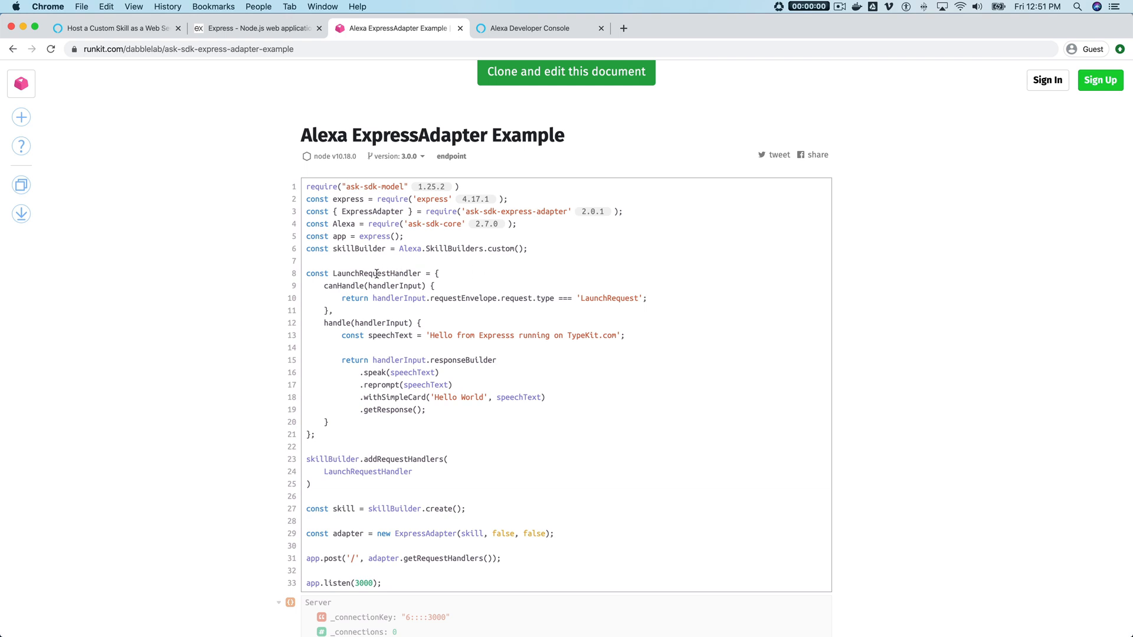
mouse_move(387, 280)
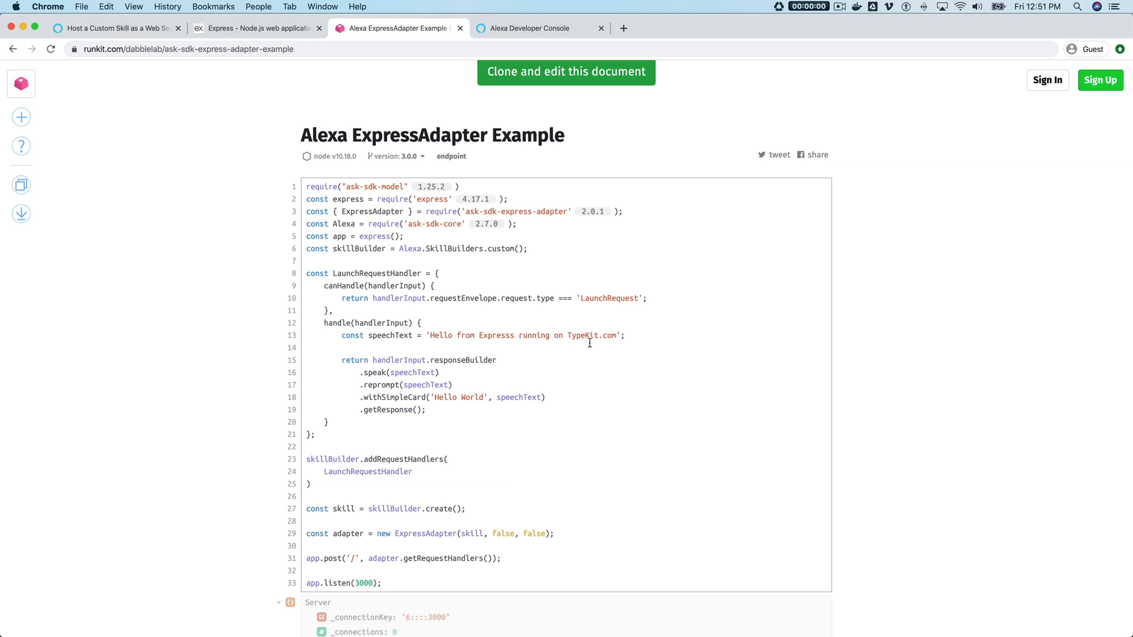
scroll(down, 3)
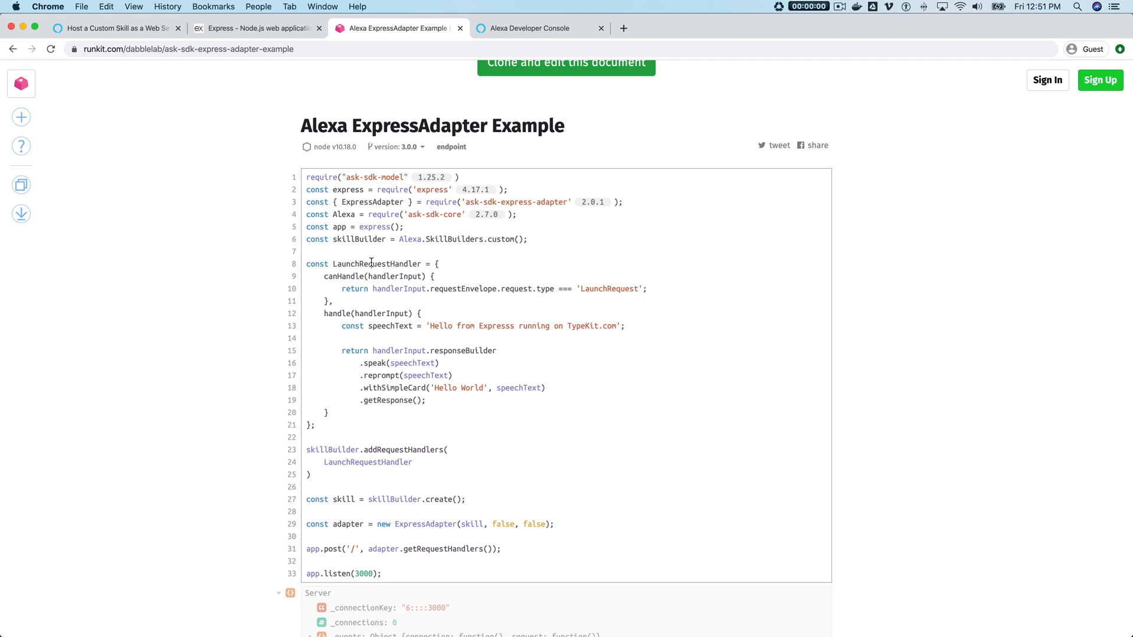
mouse_move(410, 392)
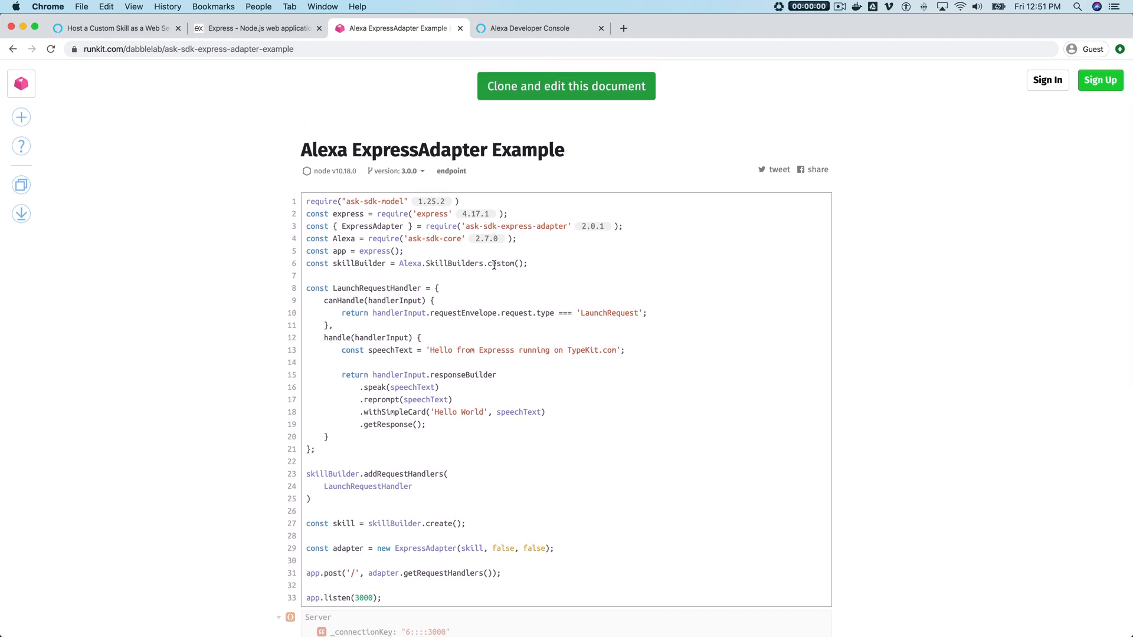
mouse_move(464, 333)
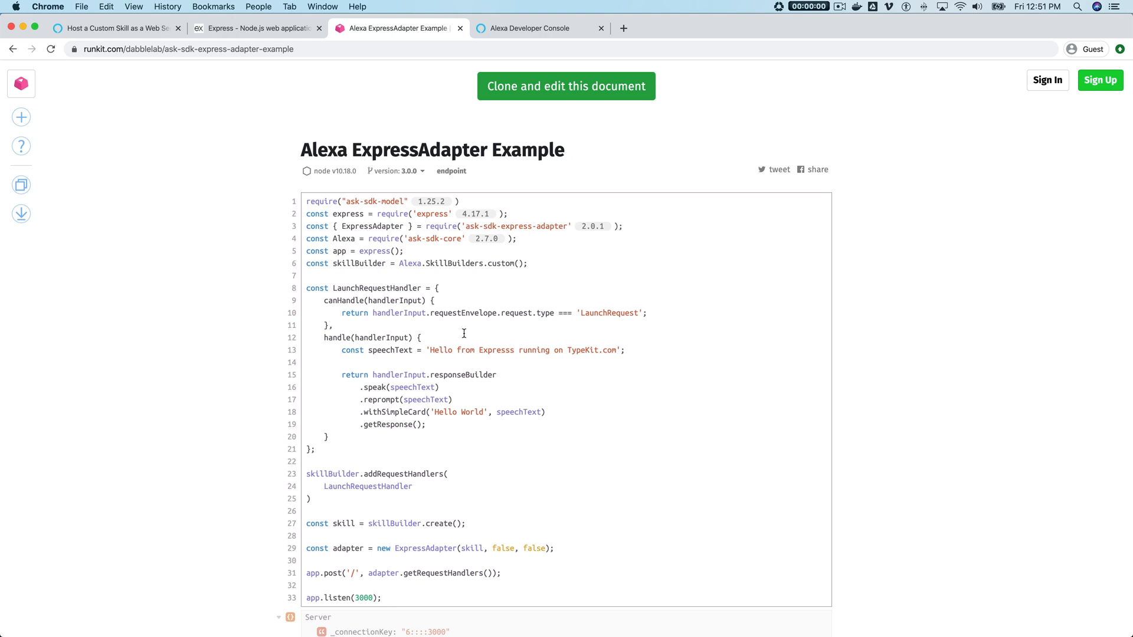
mouse_move(424, 226)
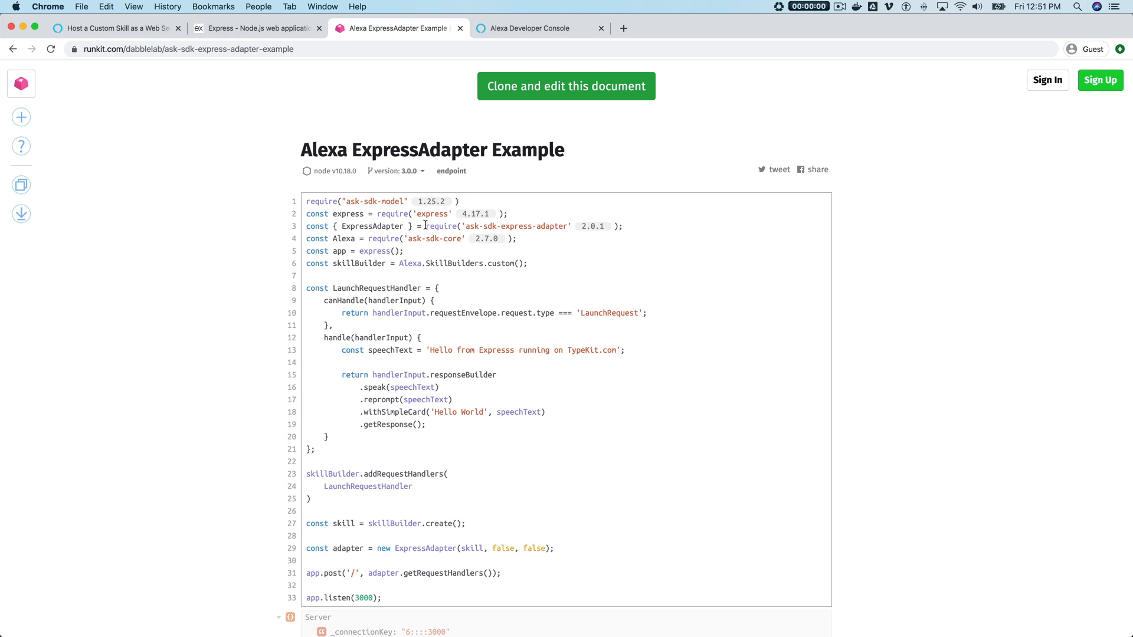
mouse_move(362, 251)
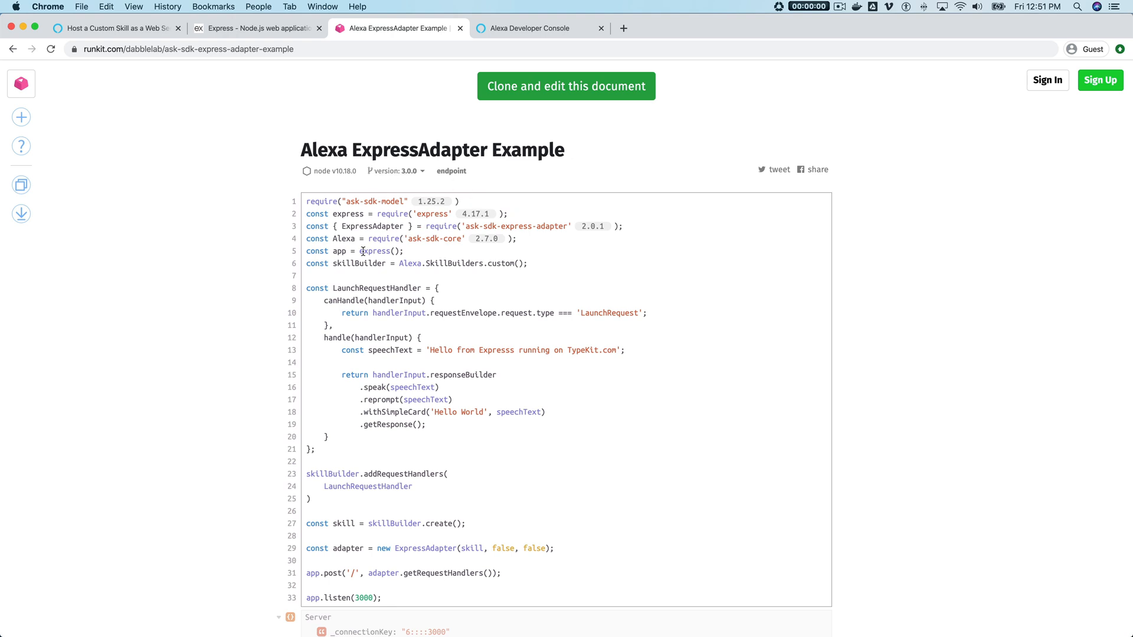
mouse_move(451, 175)
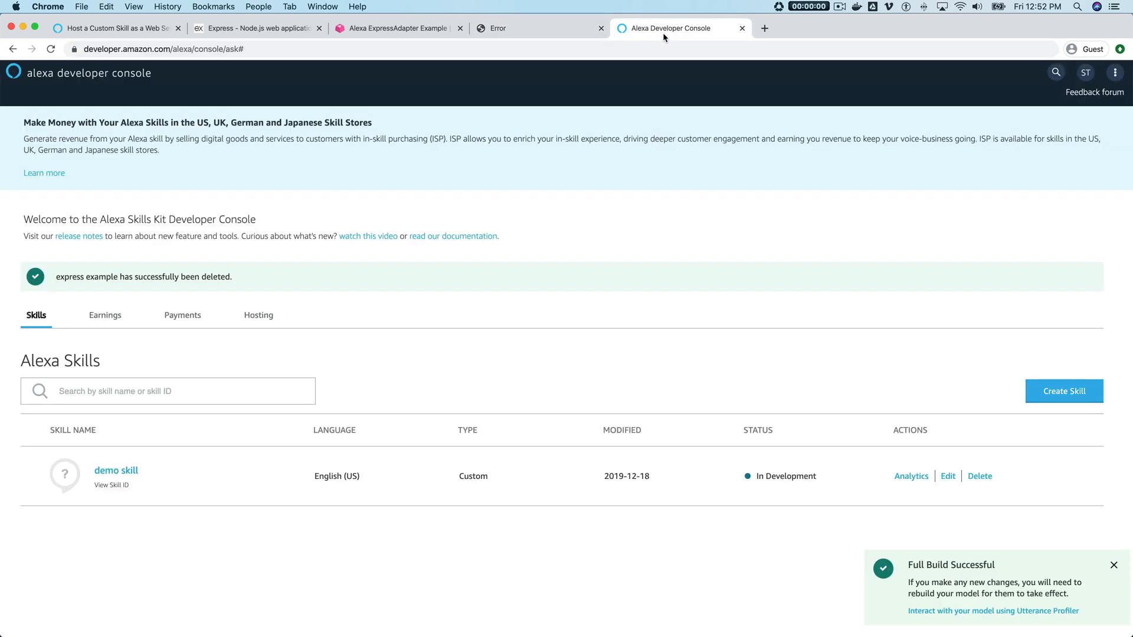
mouse_move(599, 210)
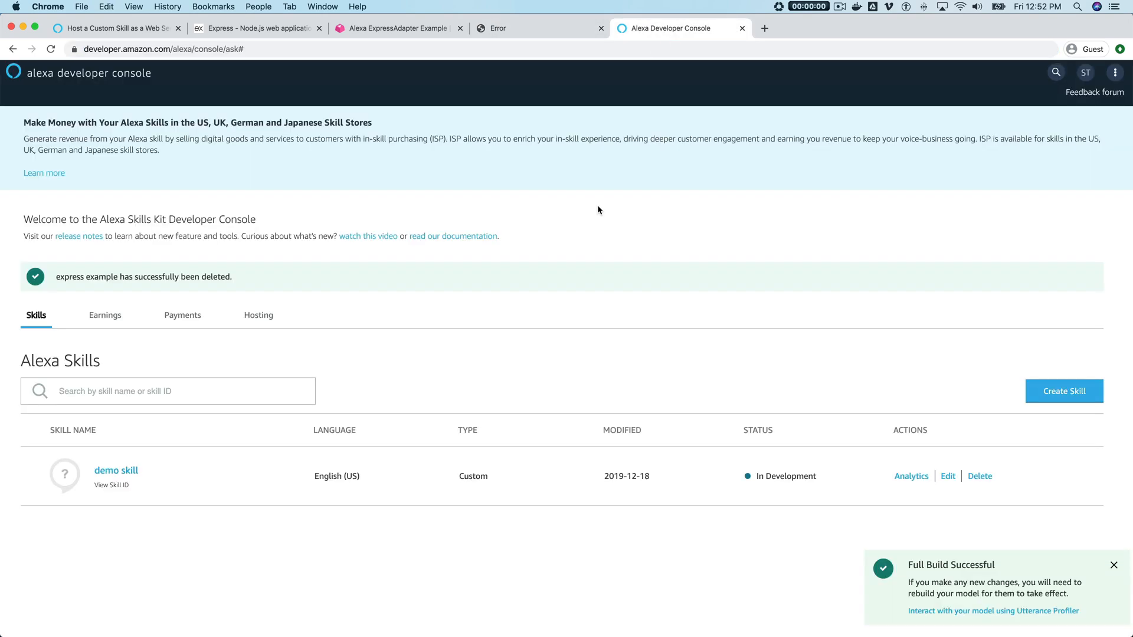
mouse_move(715, 290)
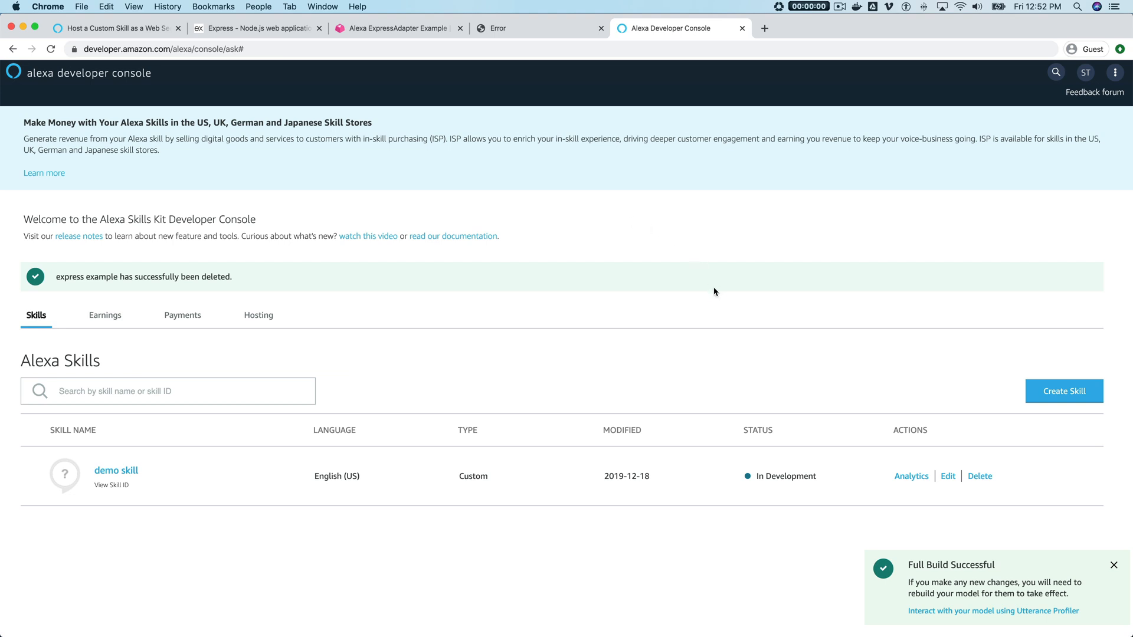
mouse_move(420, 198)
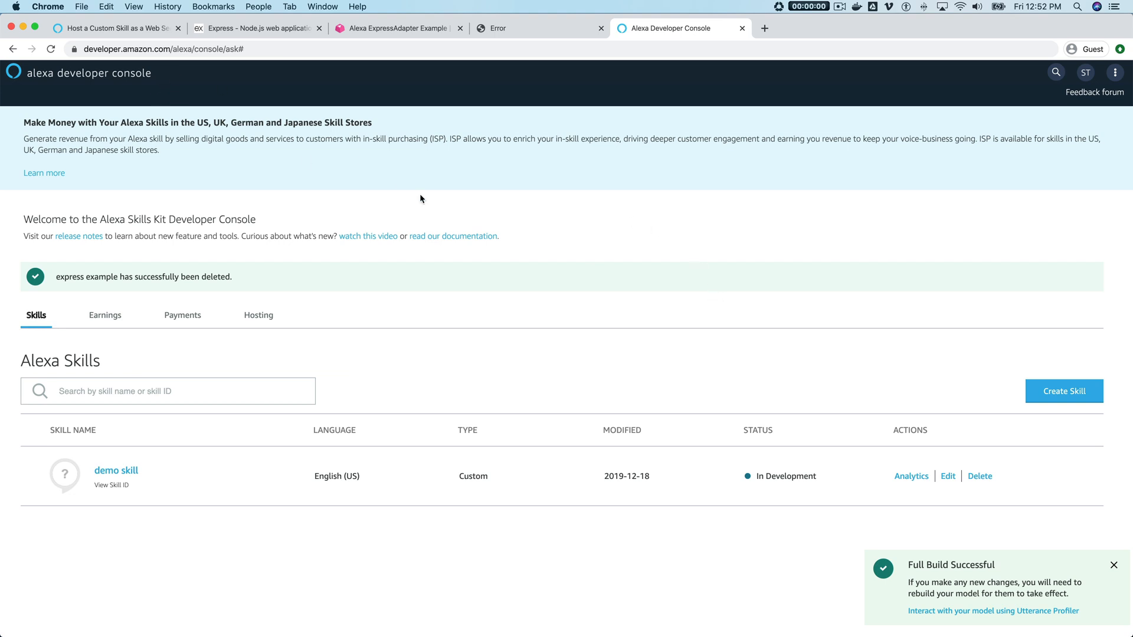
mouse_move(1033, 328)
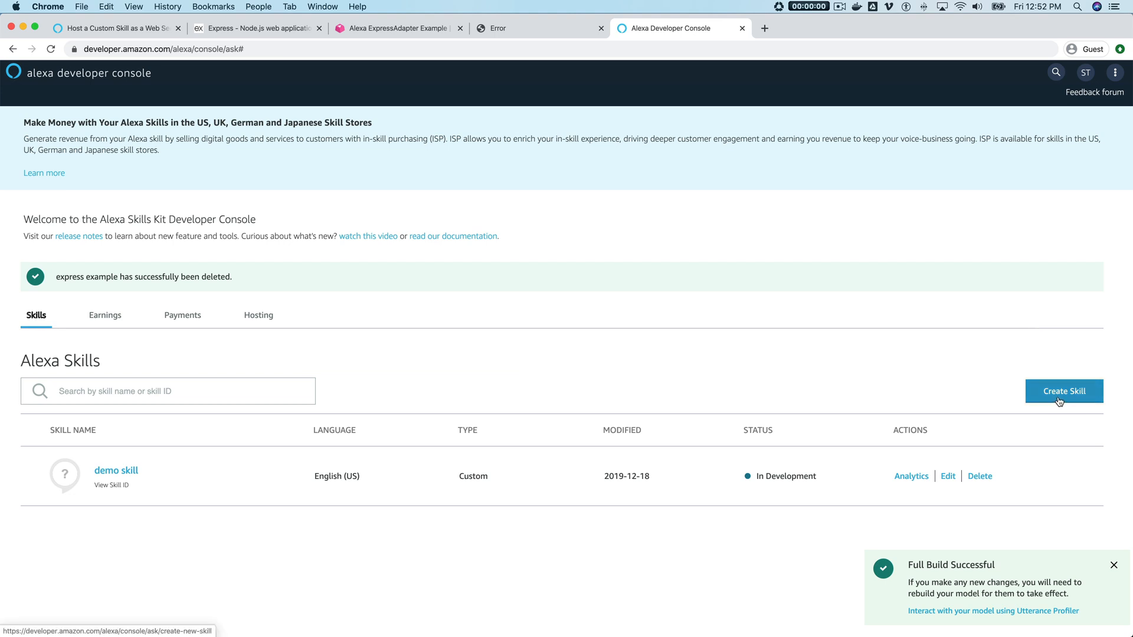
- Start a new Custom skill named 'express example' with self-provisioned hosting
click(1114, 73)
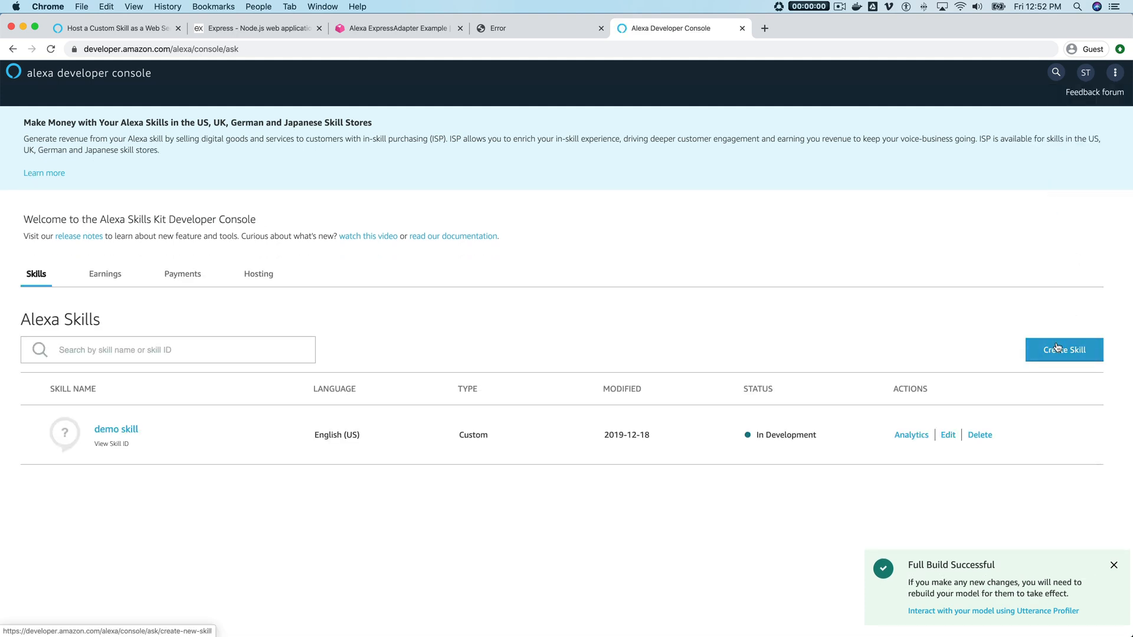
click(1064, 350)
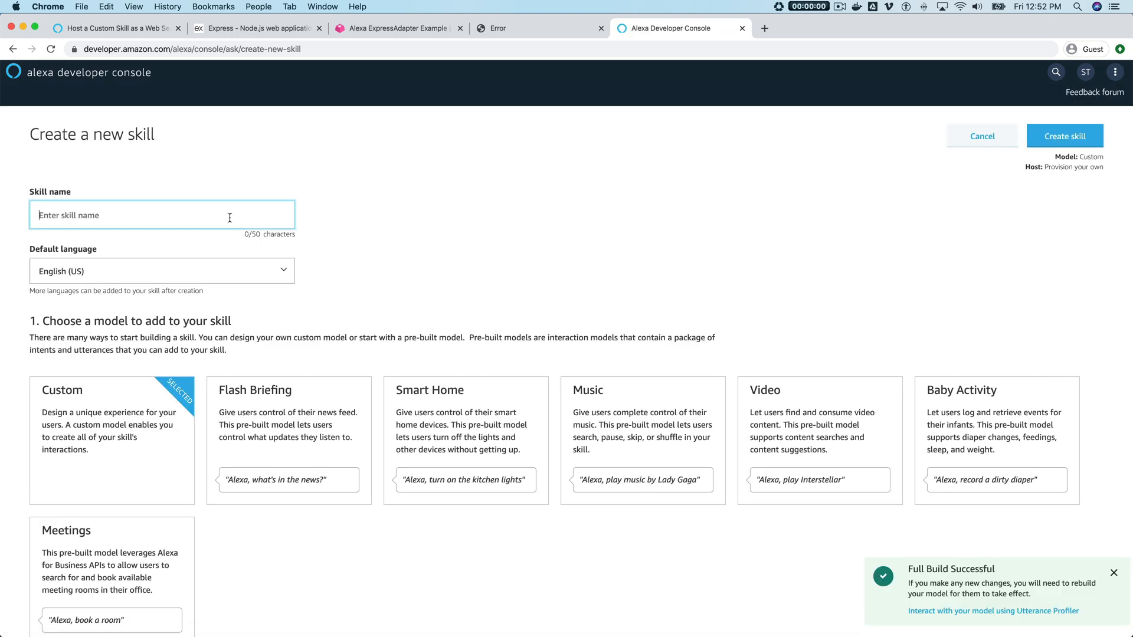
text(express)
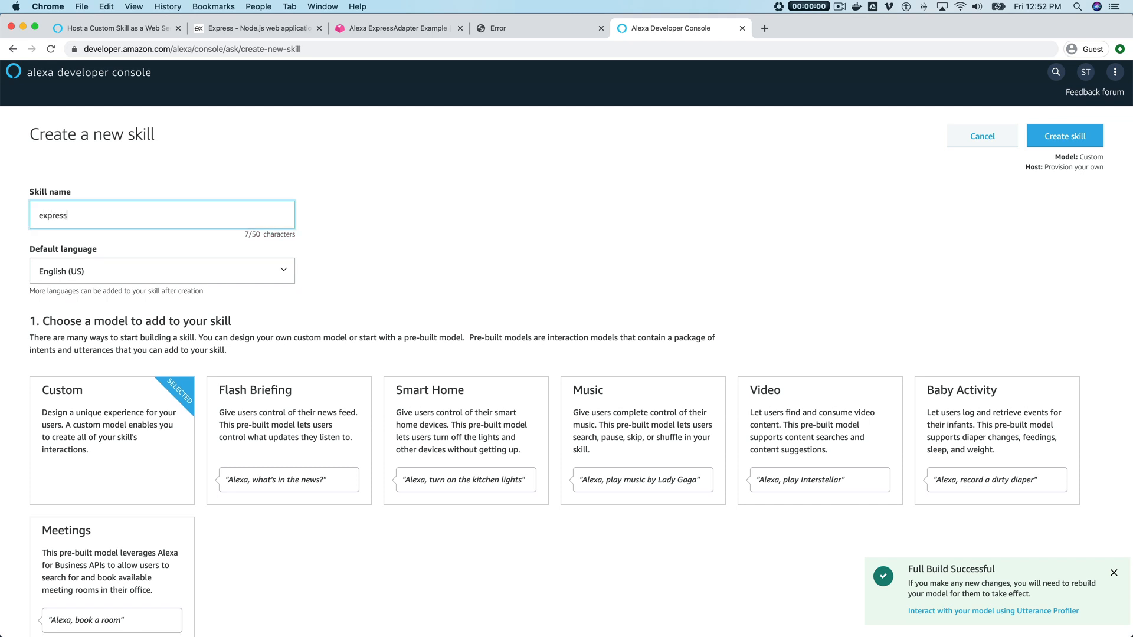
text(example)
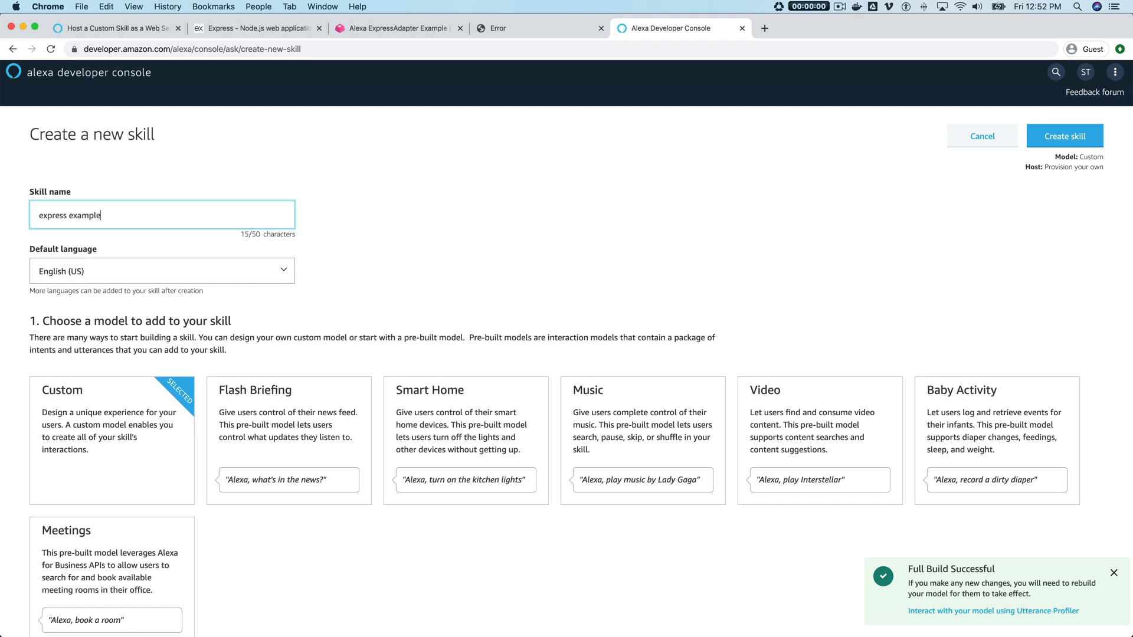
scroll(down, 3)
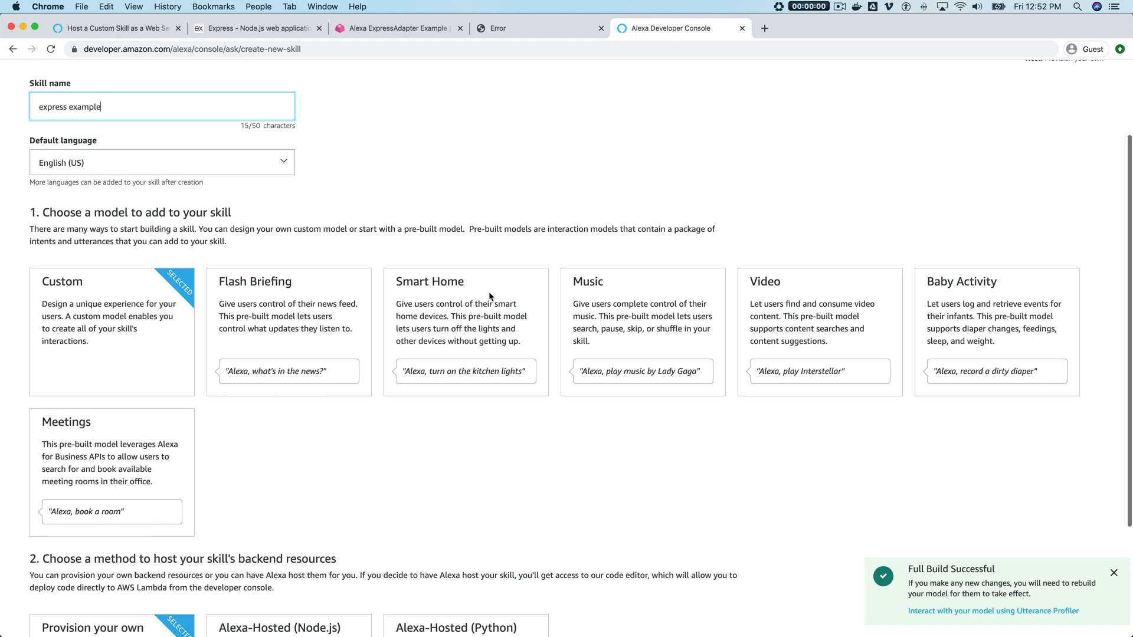
scroll(down, 3)
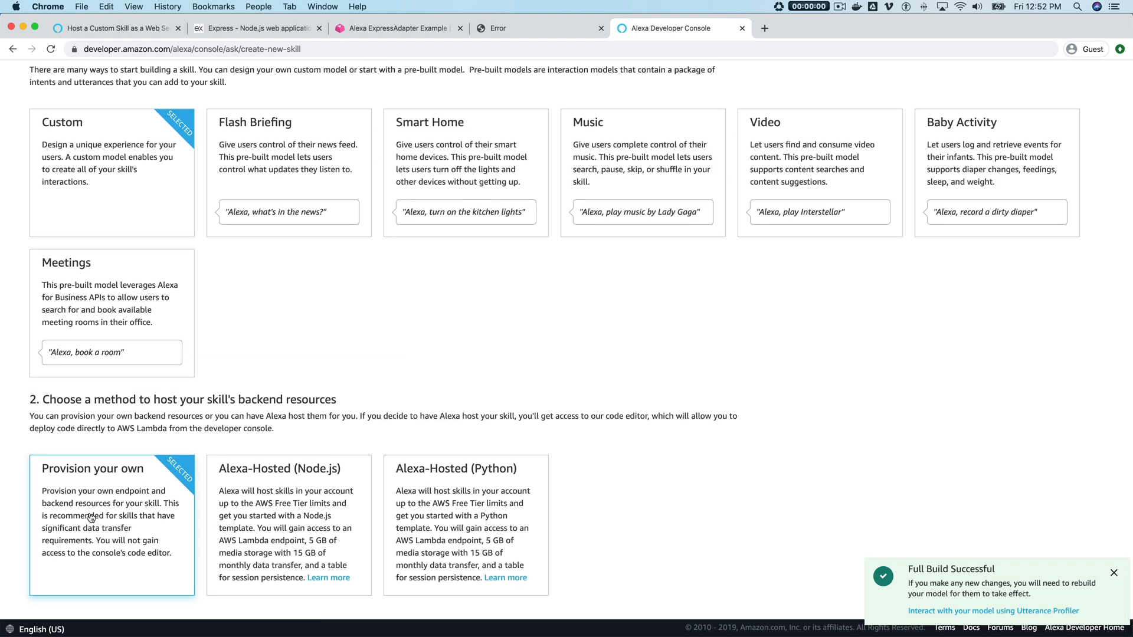
mouse_move(357, 392)
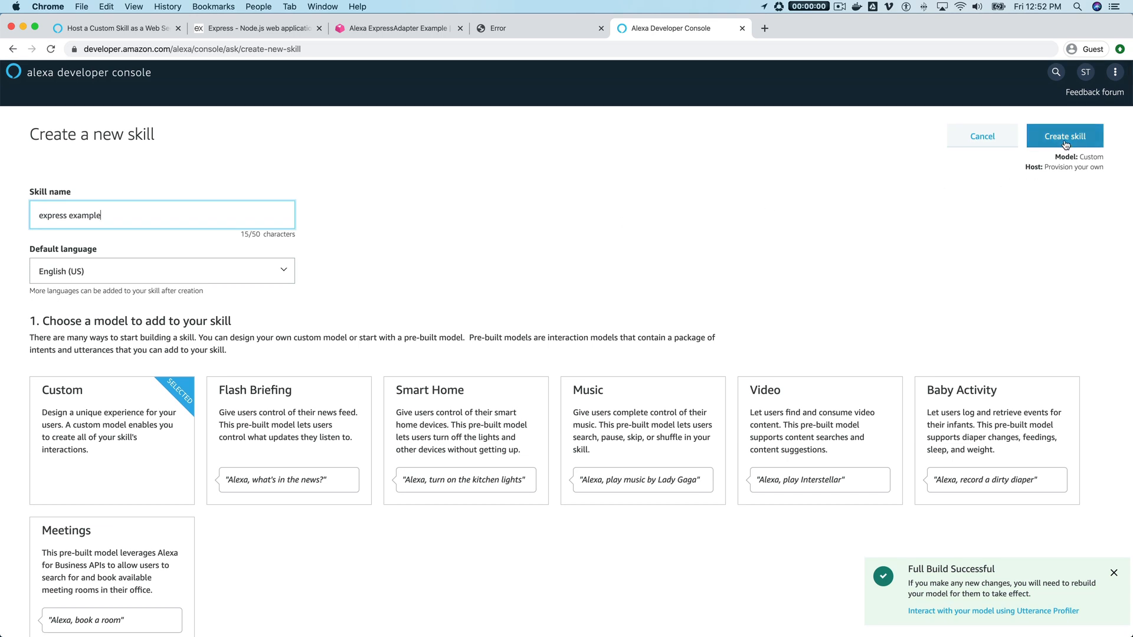
- Create the skill and set an HTTPS endpoint to the RunKit ask-sdk-express-adapter URL
click(1069, 136)
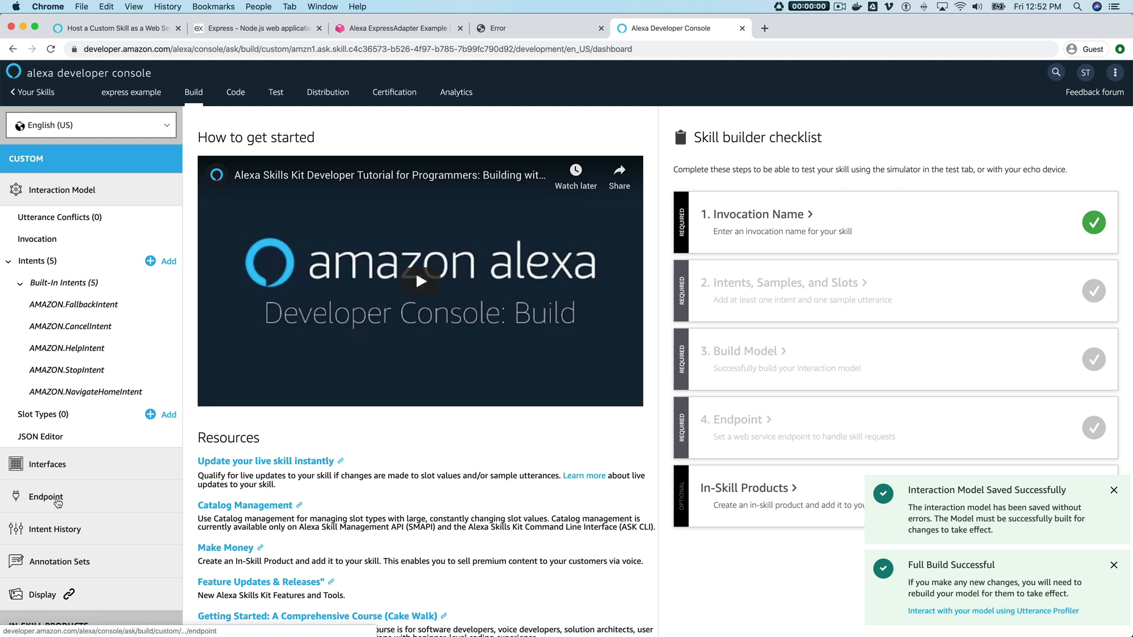
click(42, 497)
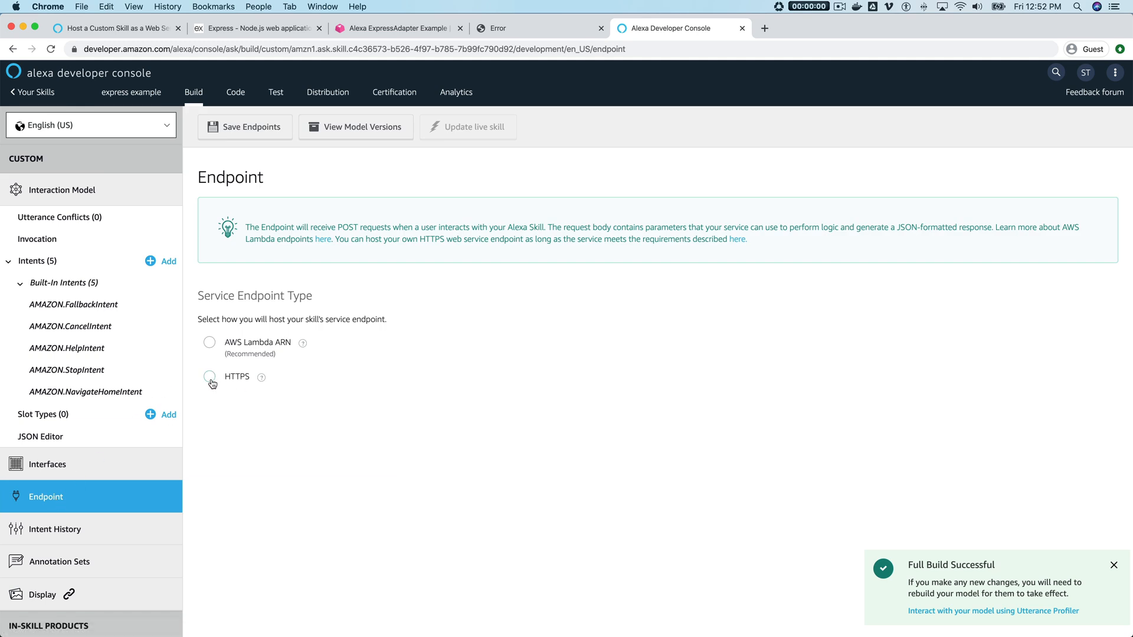
click(209, 376)
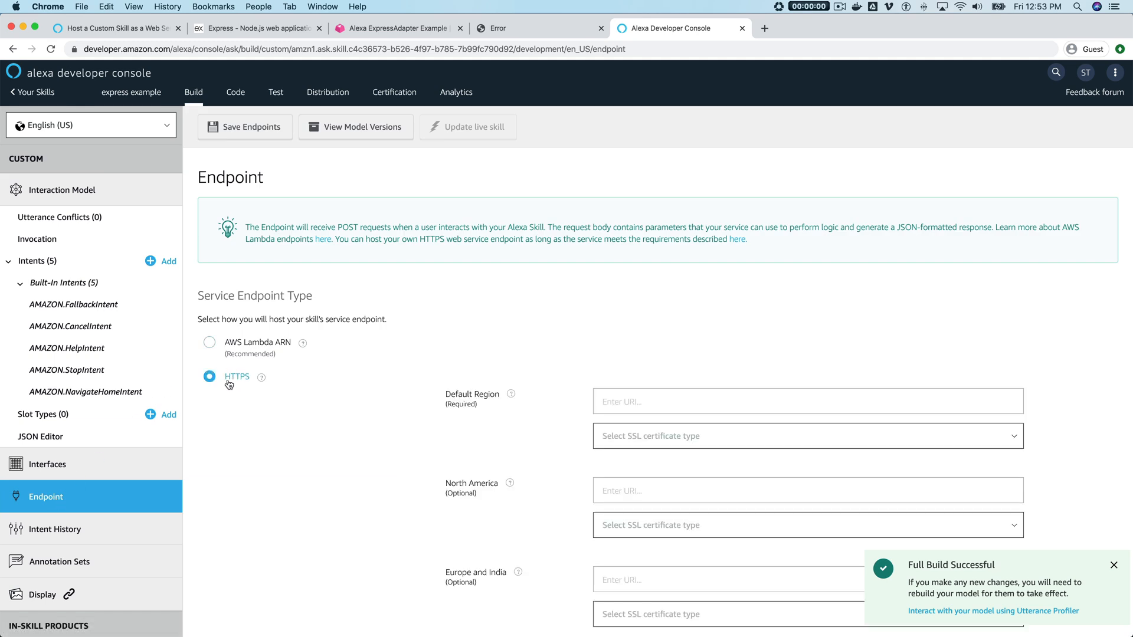
mouse_move(416, 387)
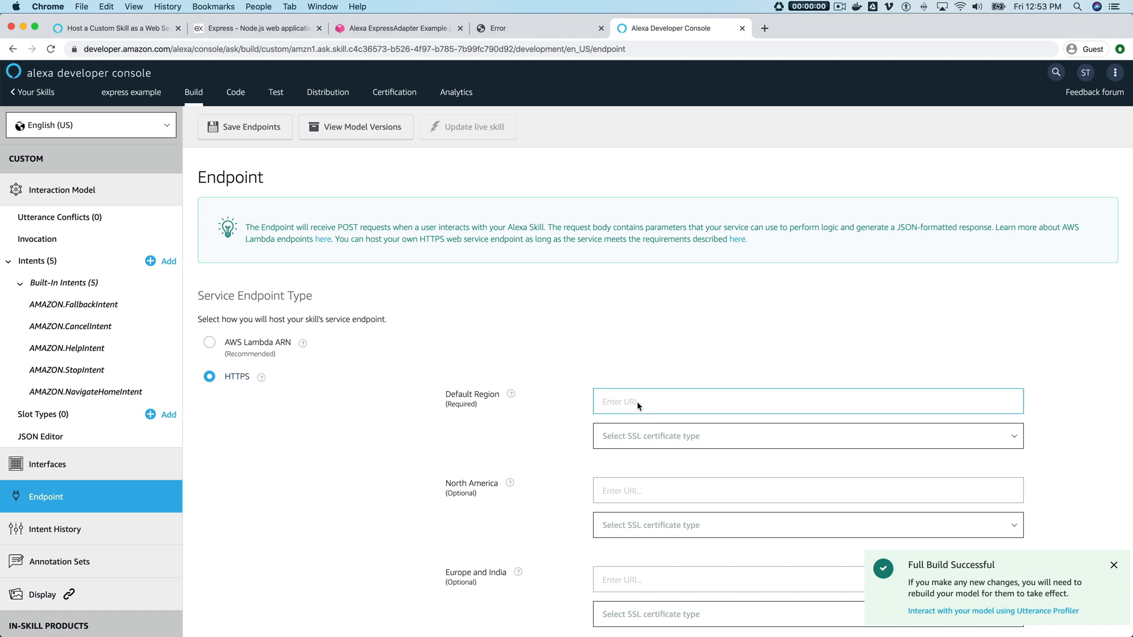
text(https://ask-sdk-express-adapter-example-x5ccnfbdea9s.runkit.sh/)
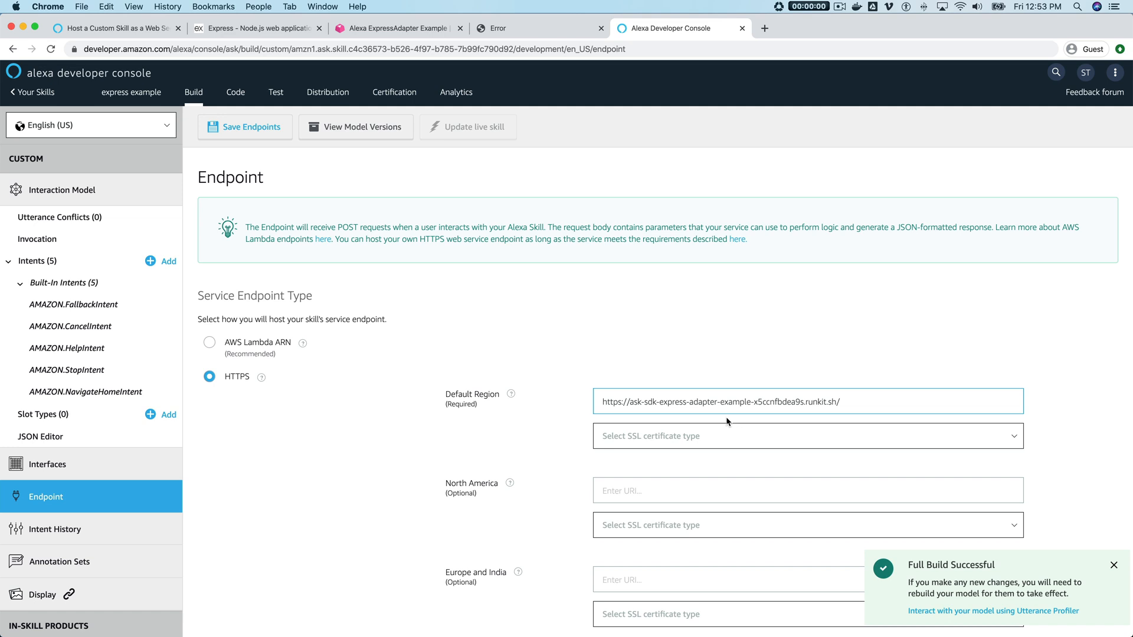
mouse_move(814, 412)
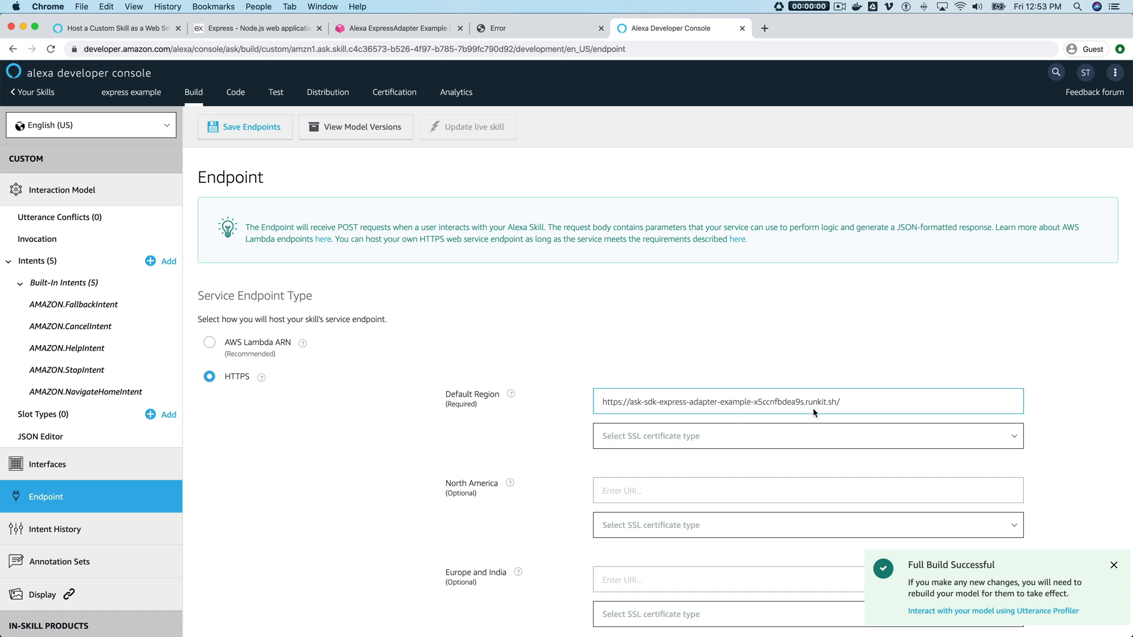
mouse_move(706, 439)
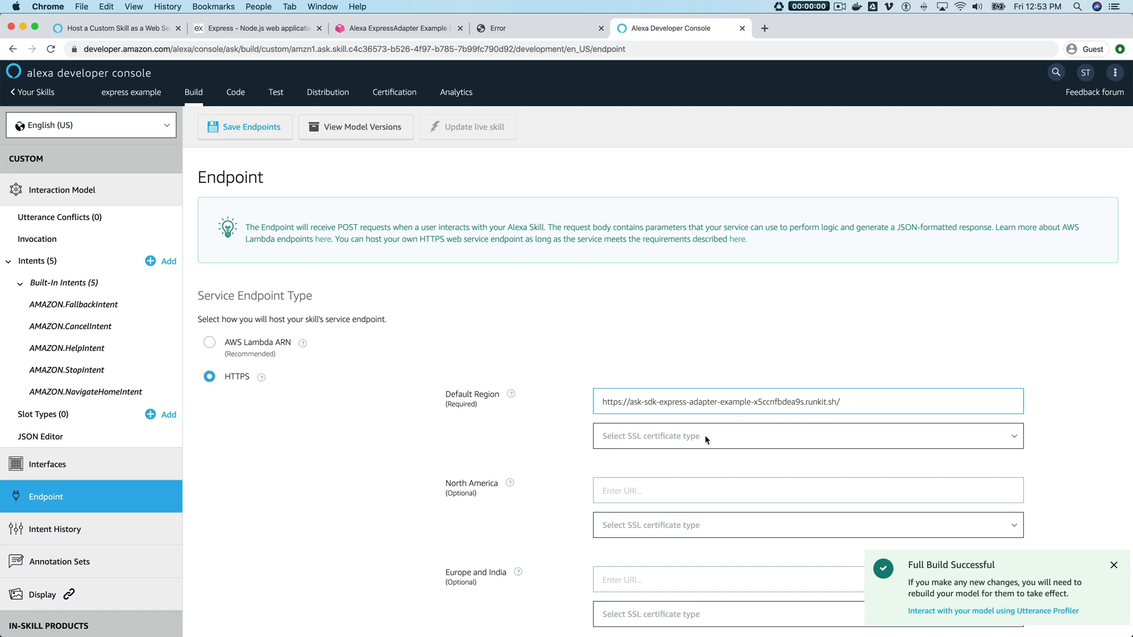
- Choose the wildcard sub-domain certificate option and save the endpoint
click(806, 436)
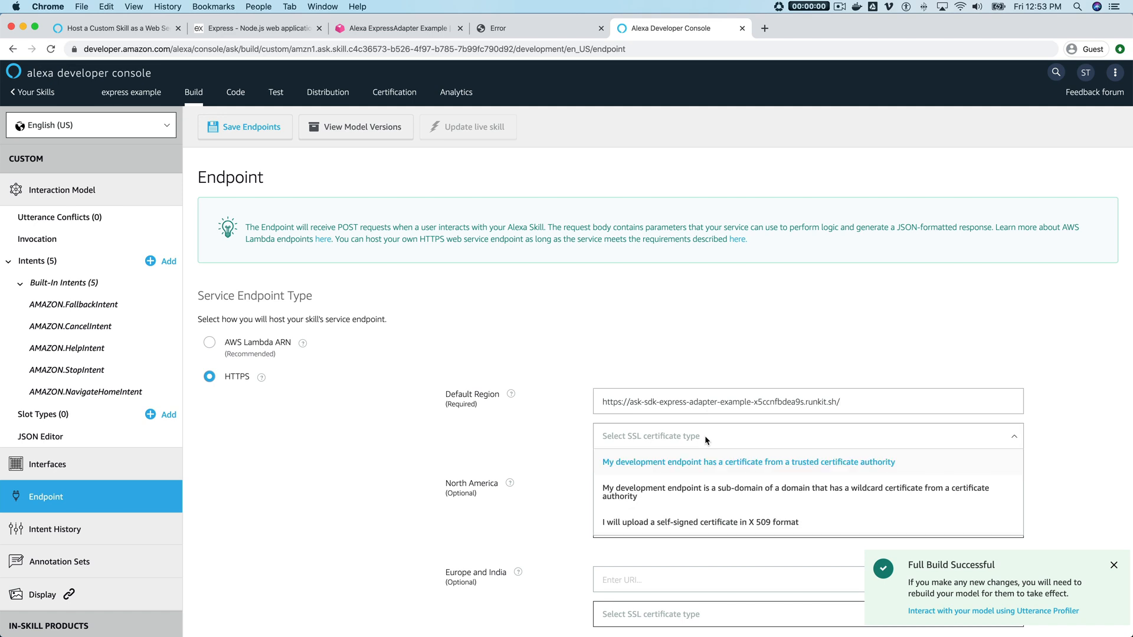
mouse_move(675, 458)
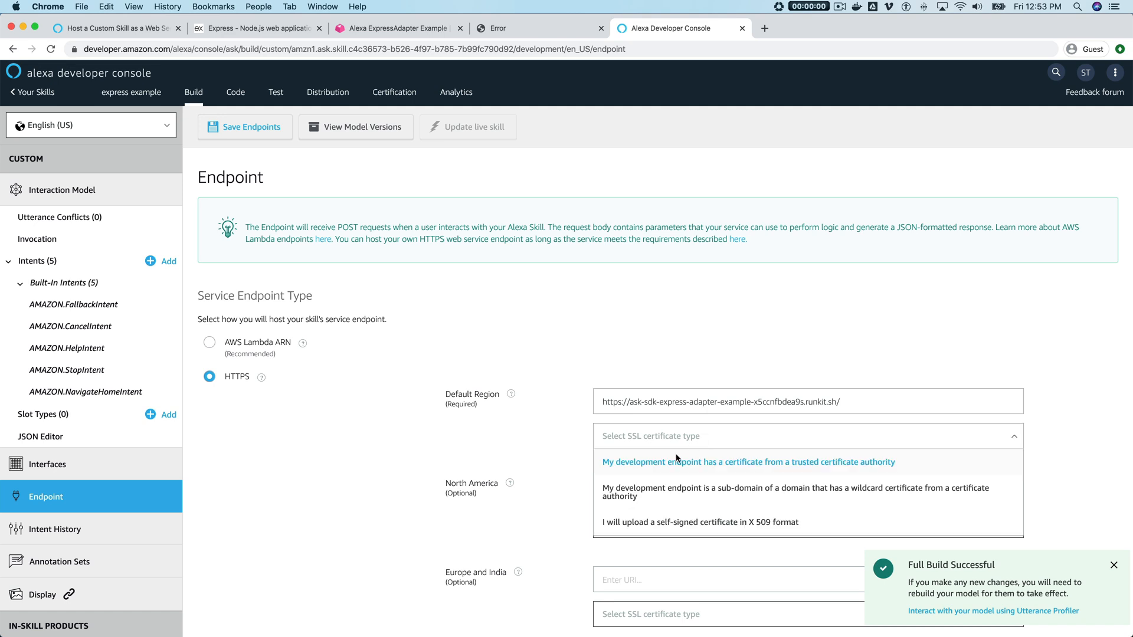
mouse_move(626, 499)
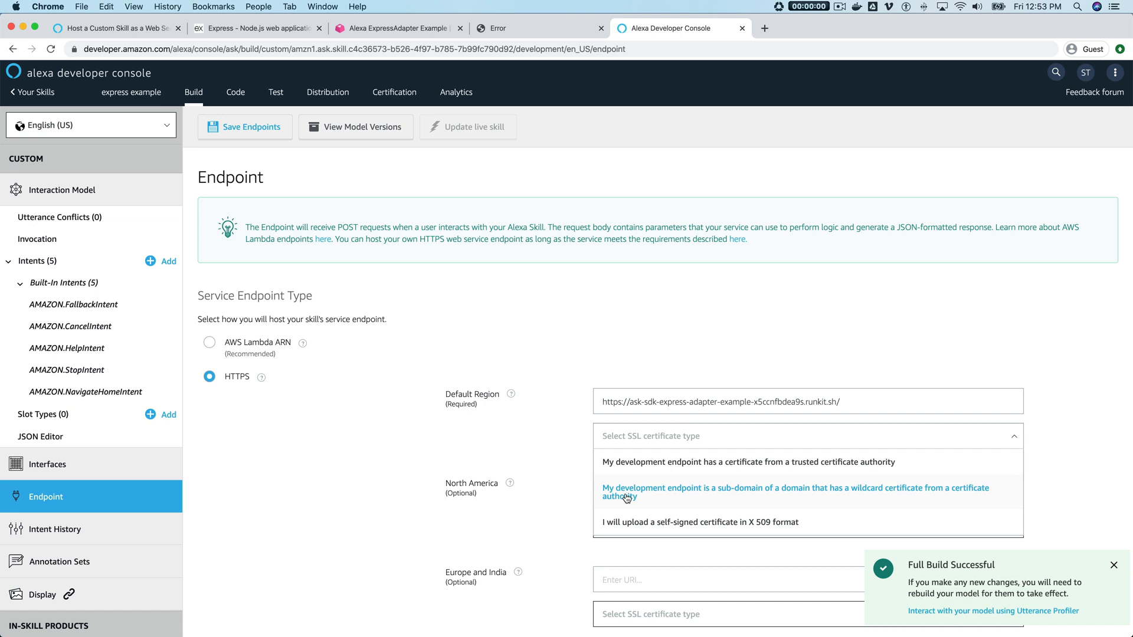
click(796, 492)
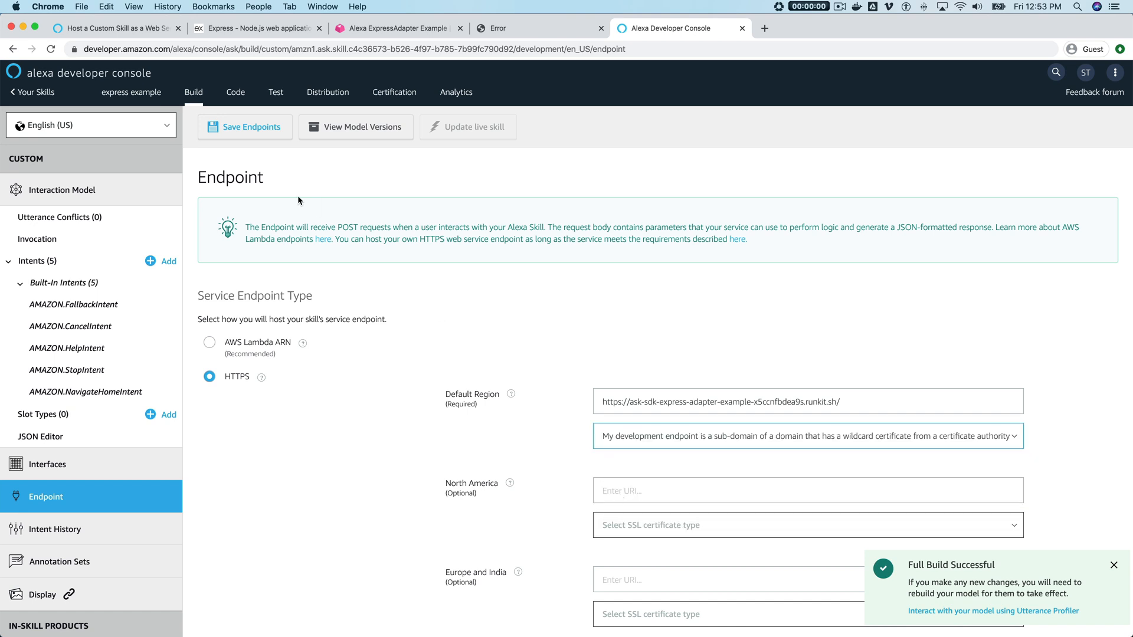
click(251, 127)
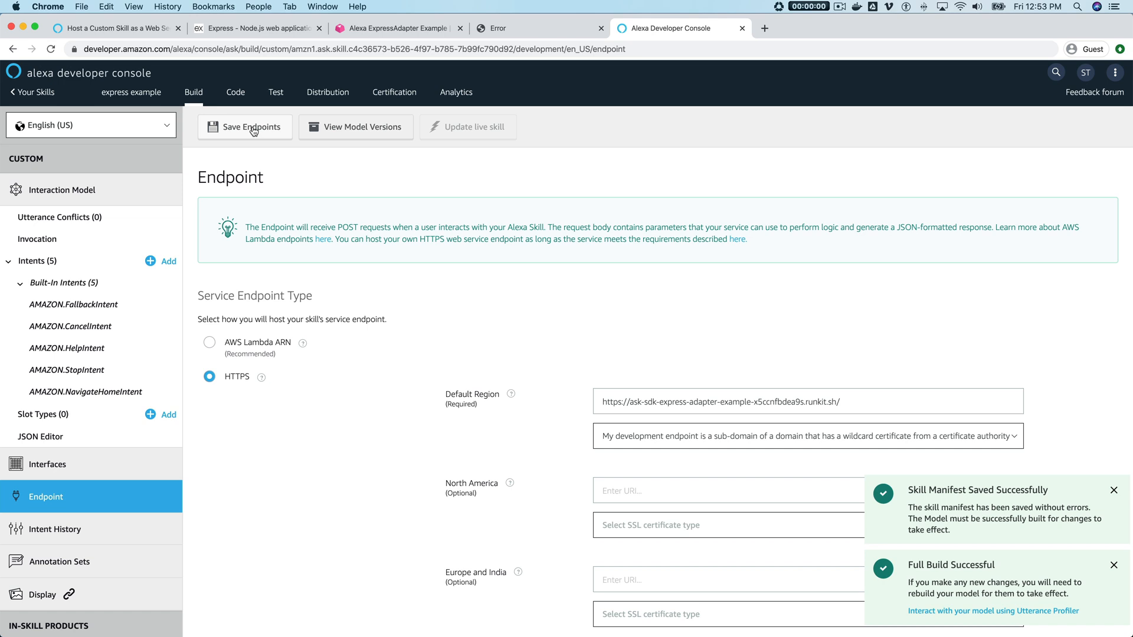
mouse_move(122, 257)
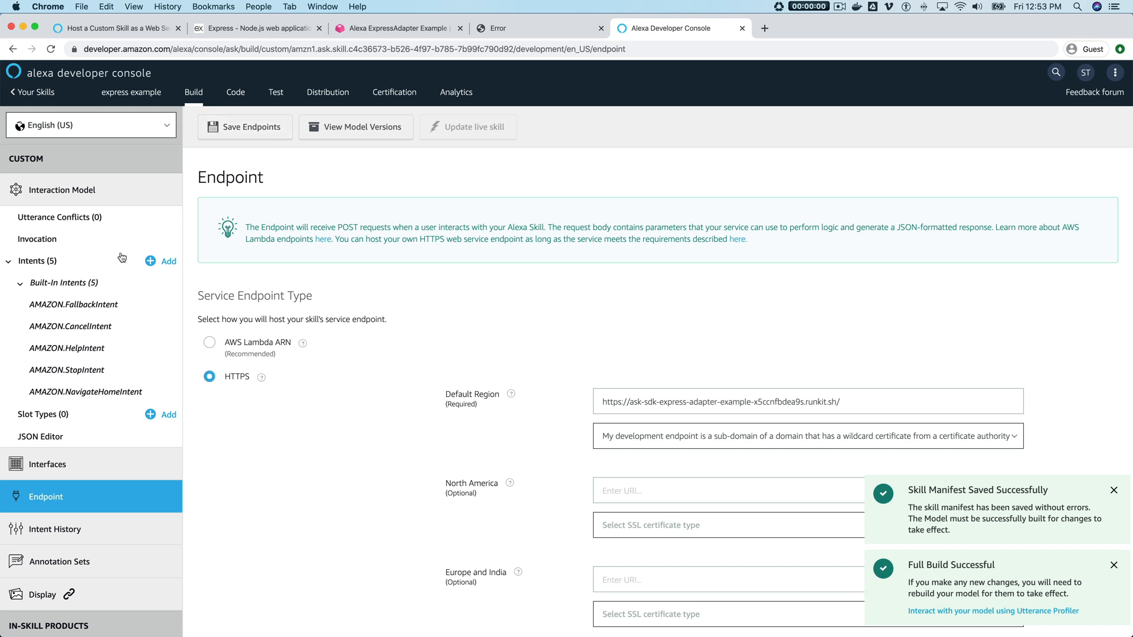
click(169, 261)
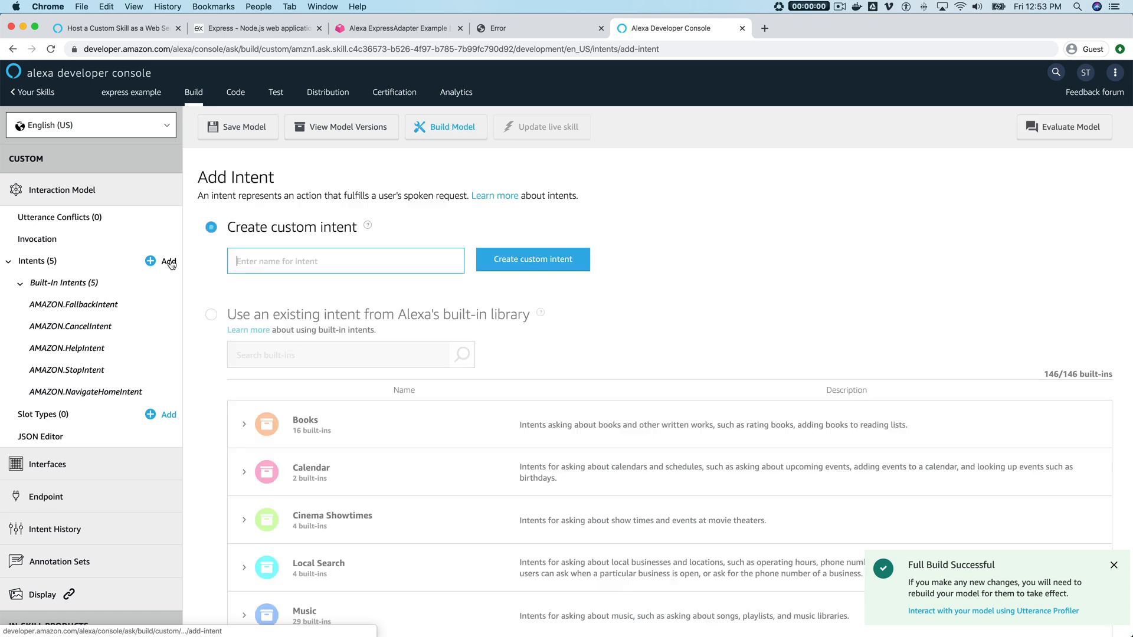
mouse_move(354, 303)
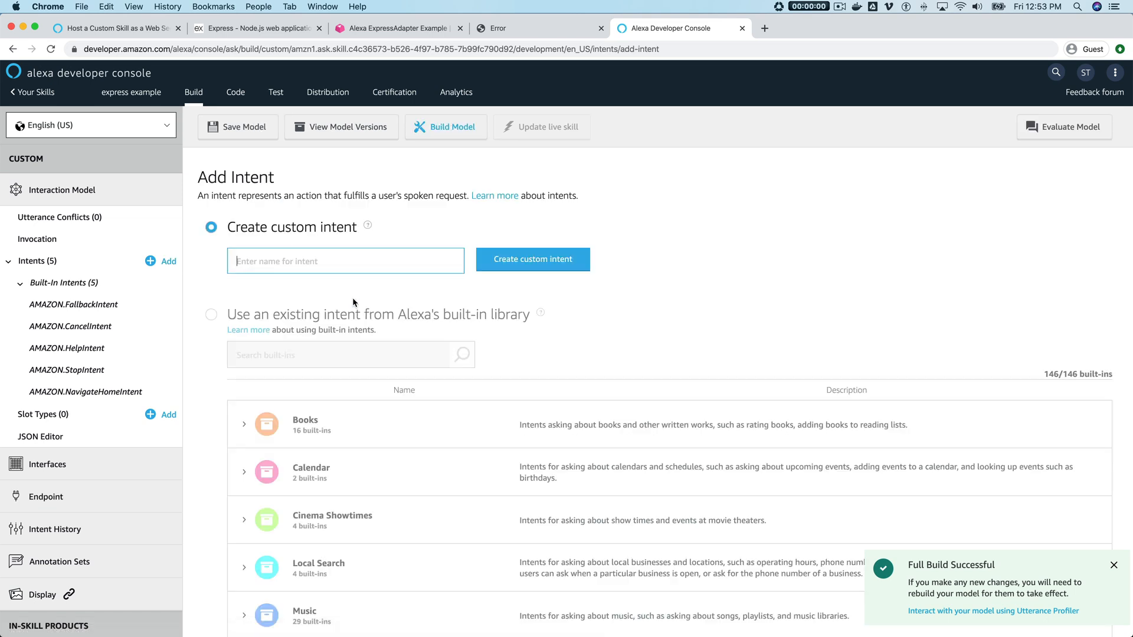
- Add ExampleIntent with sample utterance 'hi' and start building the model
text(ExampleInte)
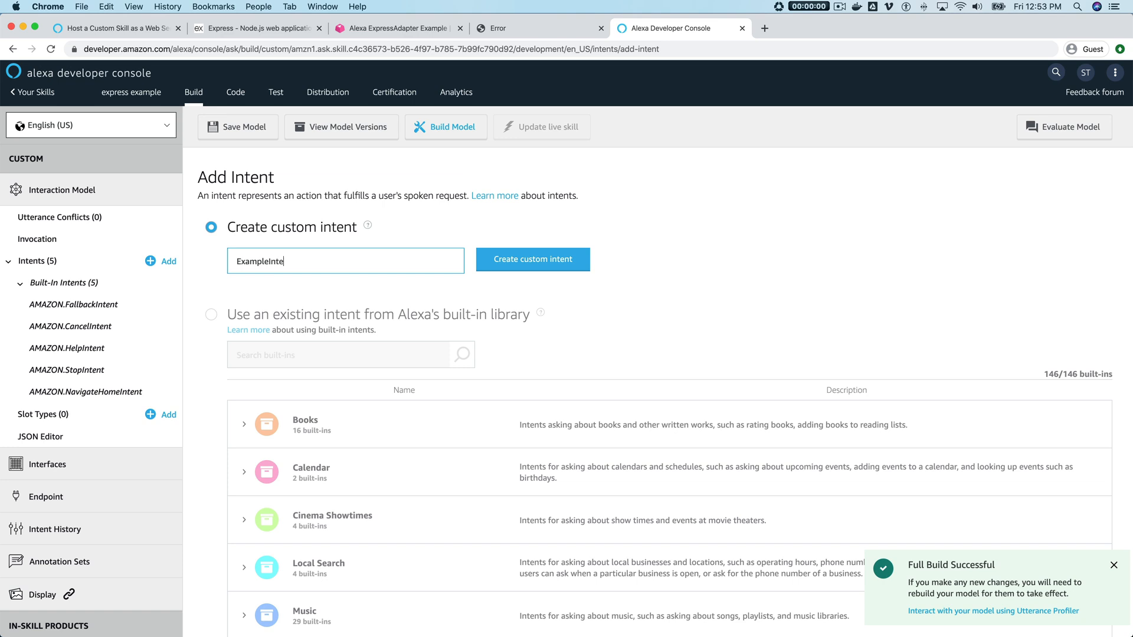
click(533, 259)
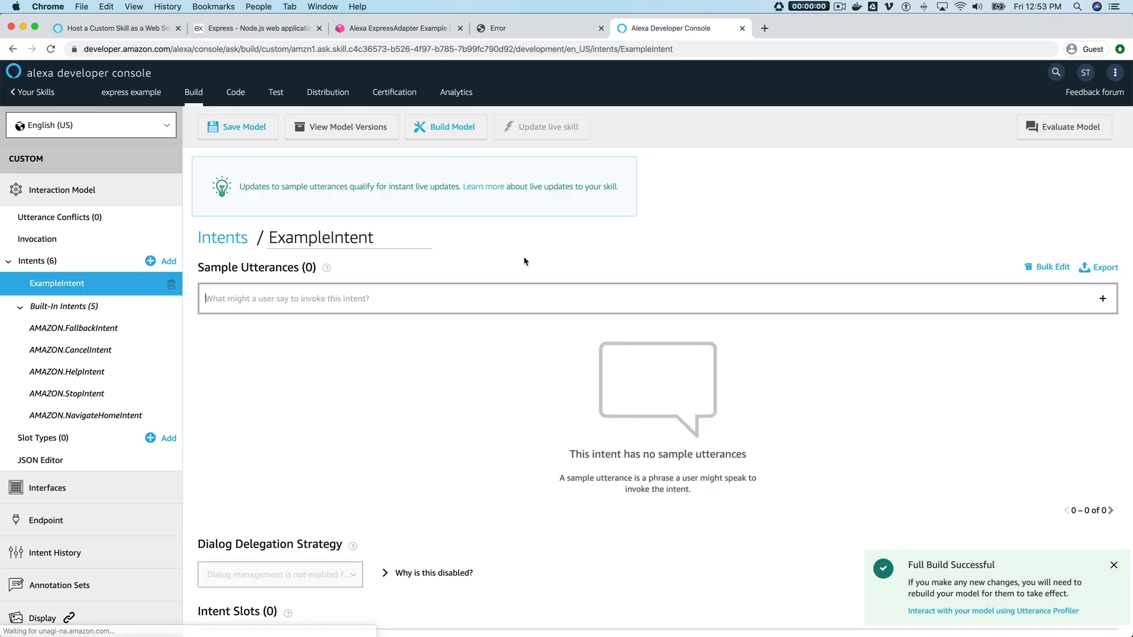
text(hi)
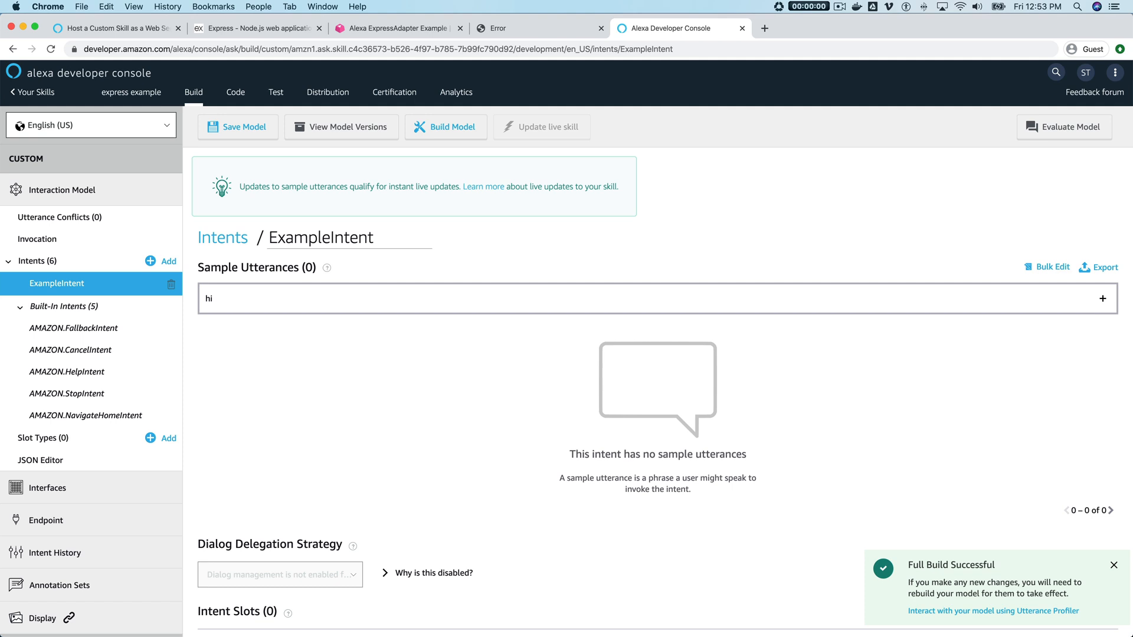
click(244, 127)
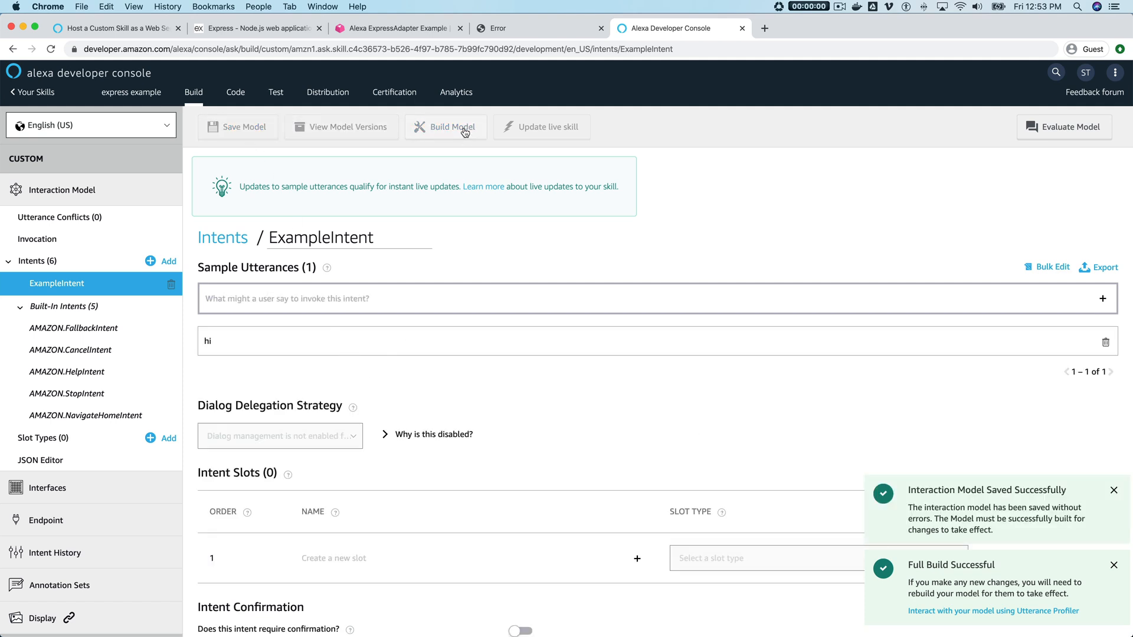
click(452, 127)
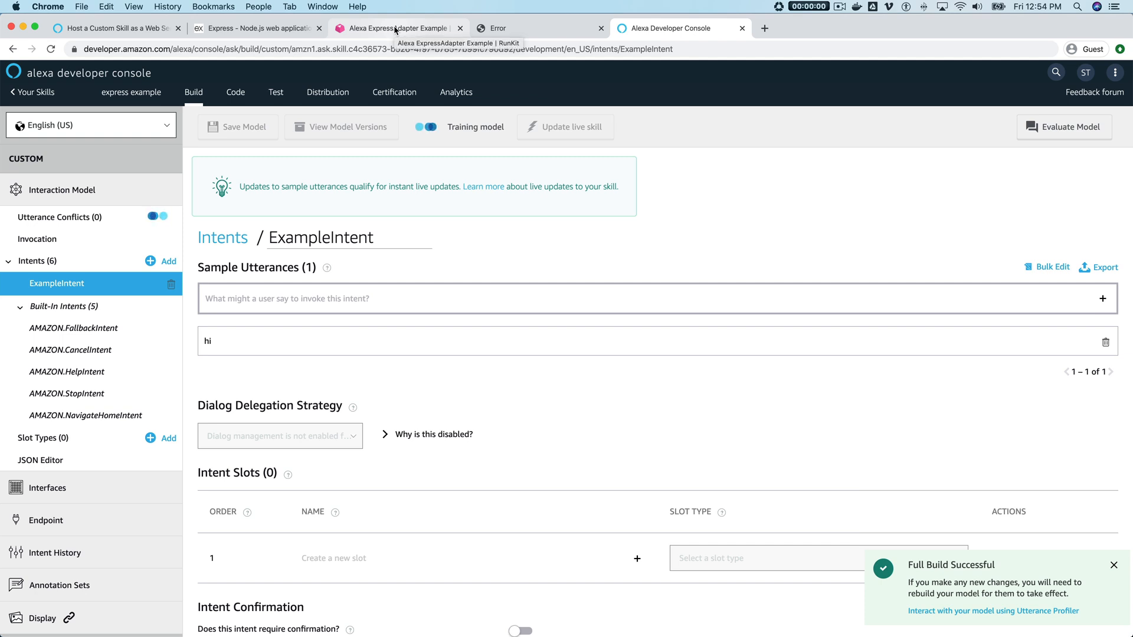
- Return to the RunKit ExpressAdapter Example notebook and scroll through its code
click(394, 27)
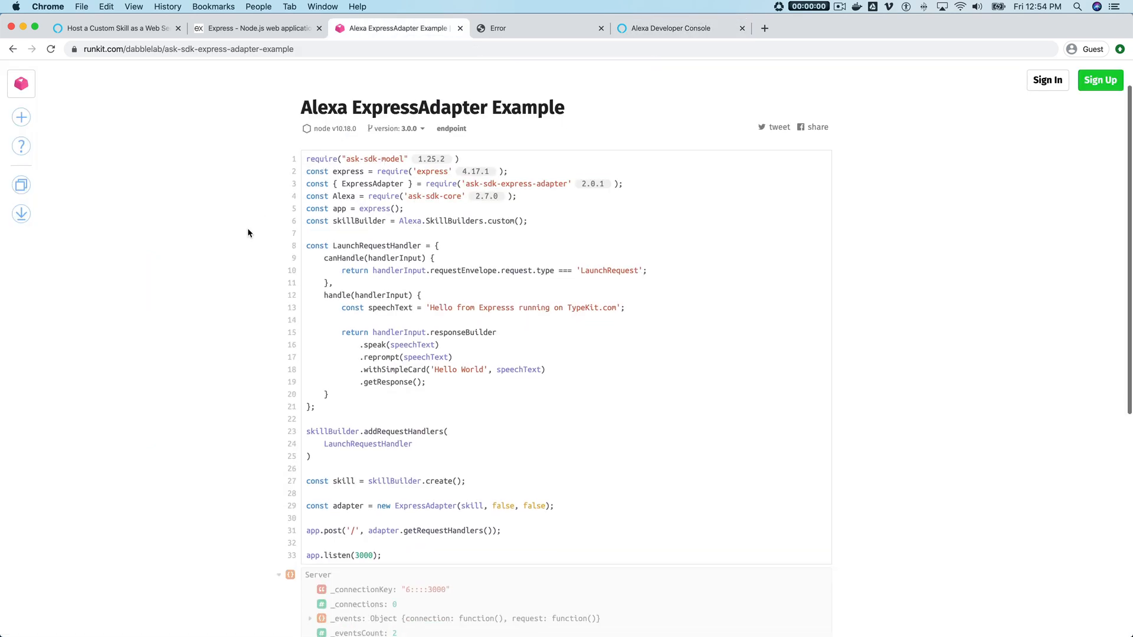
scroll(down, 3)
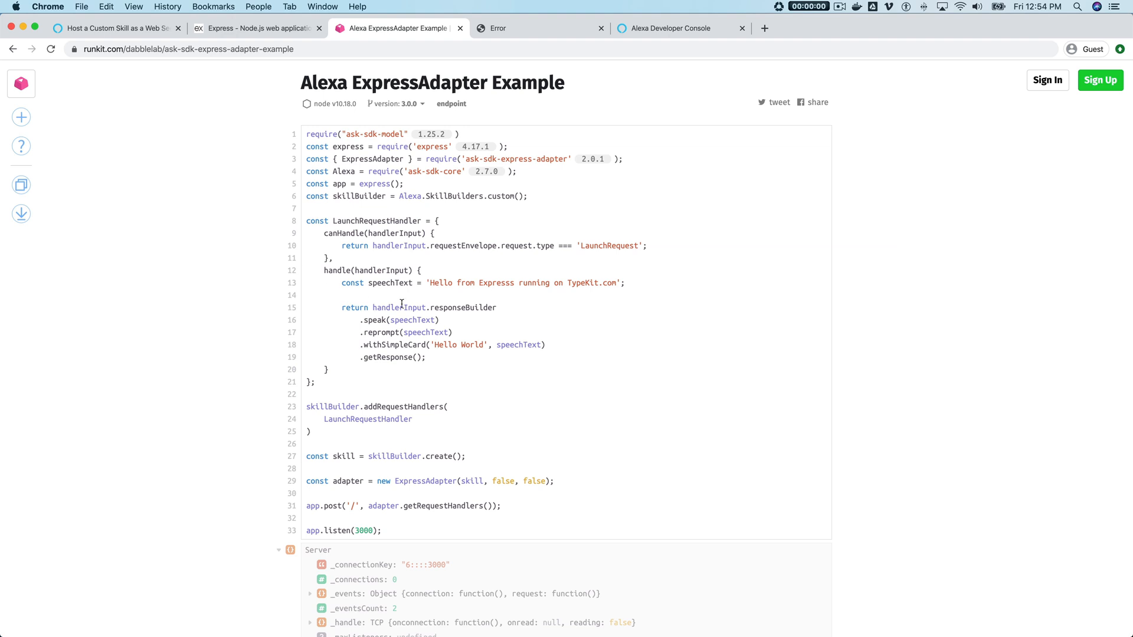
mouse_move(391, 283)
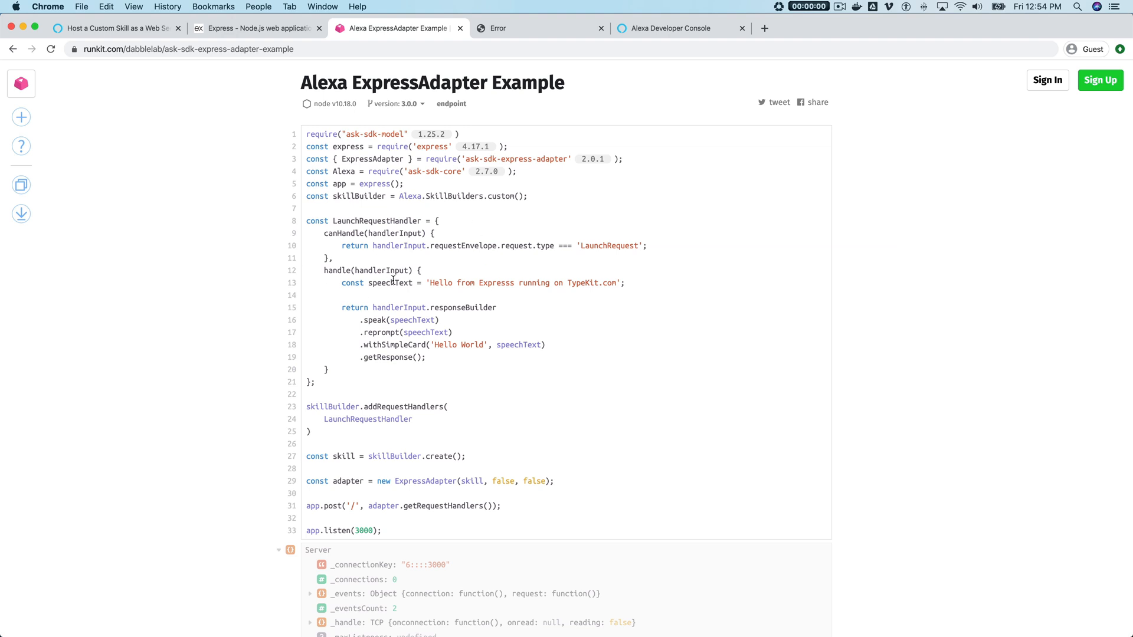
mouse_move(410, 314)
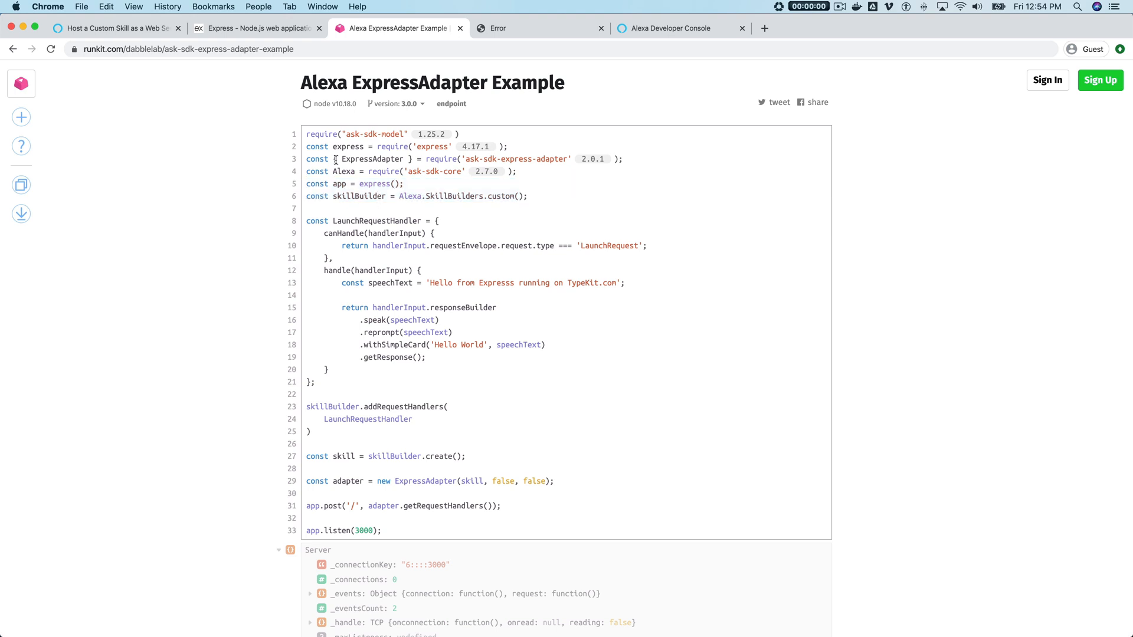
mouse_move(344, 146)
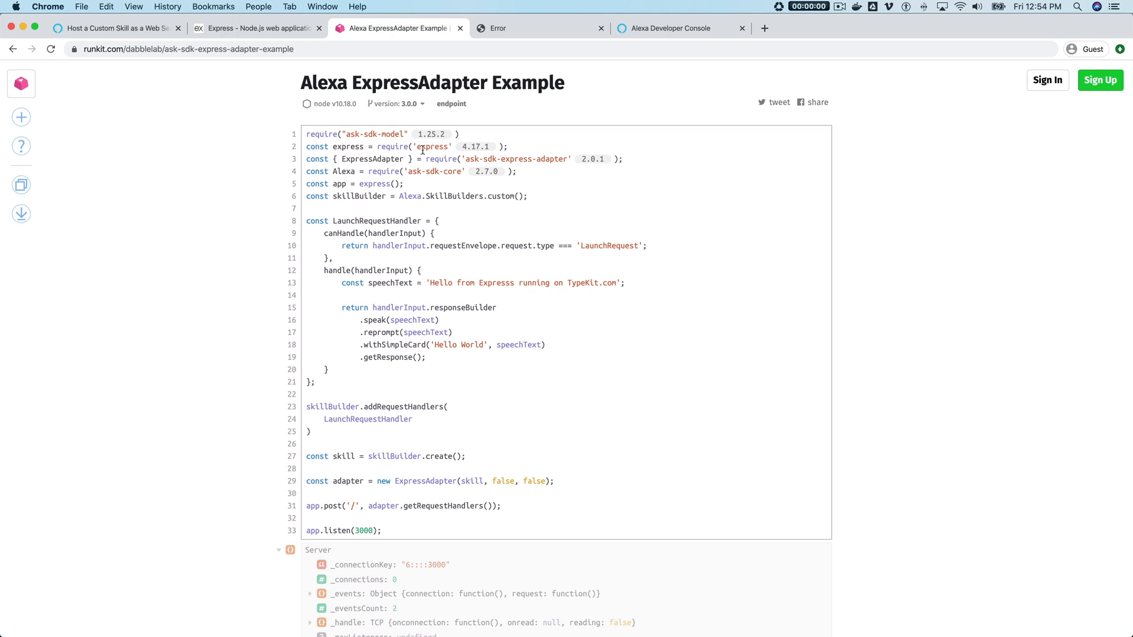
mouse_move(365, 160)
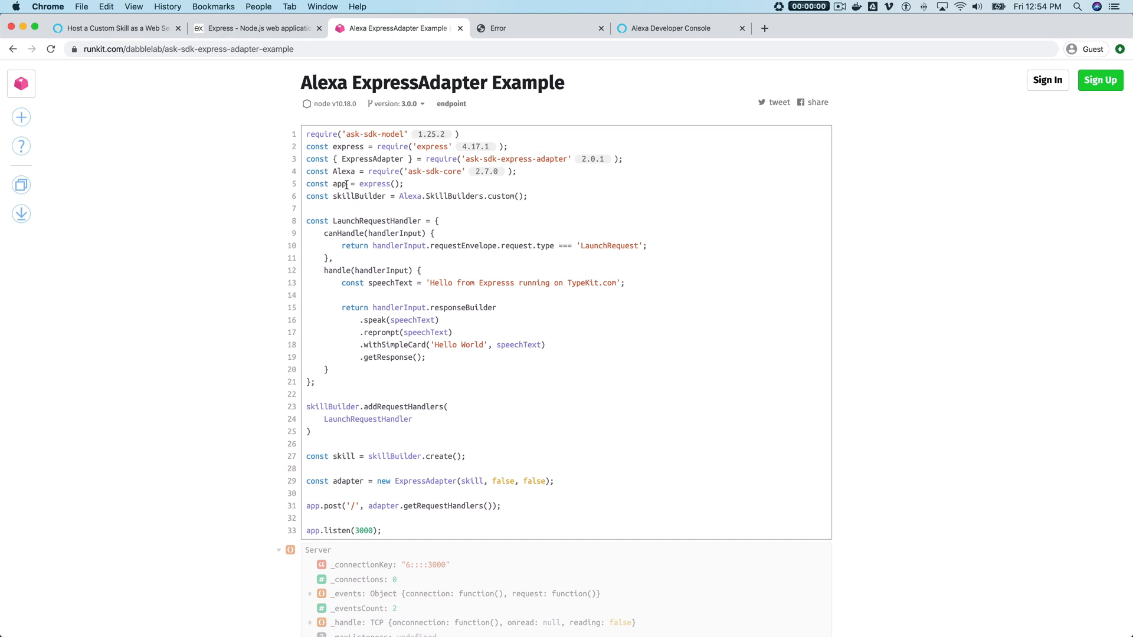
mouse_move(339, 185)
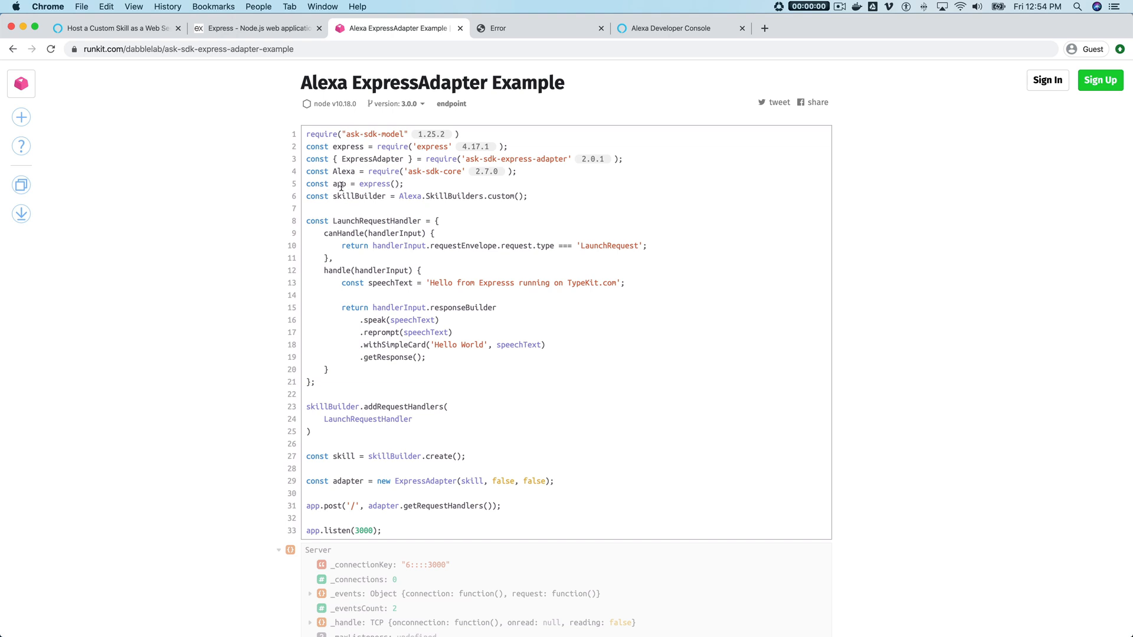
mouse_move(356, 208)
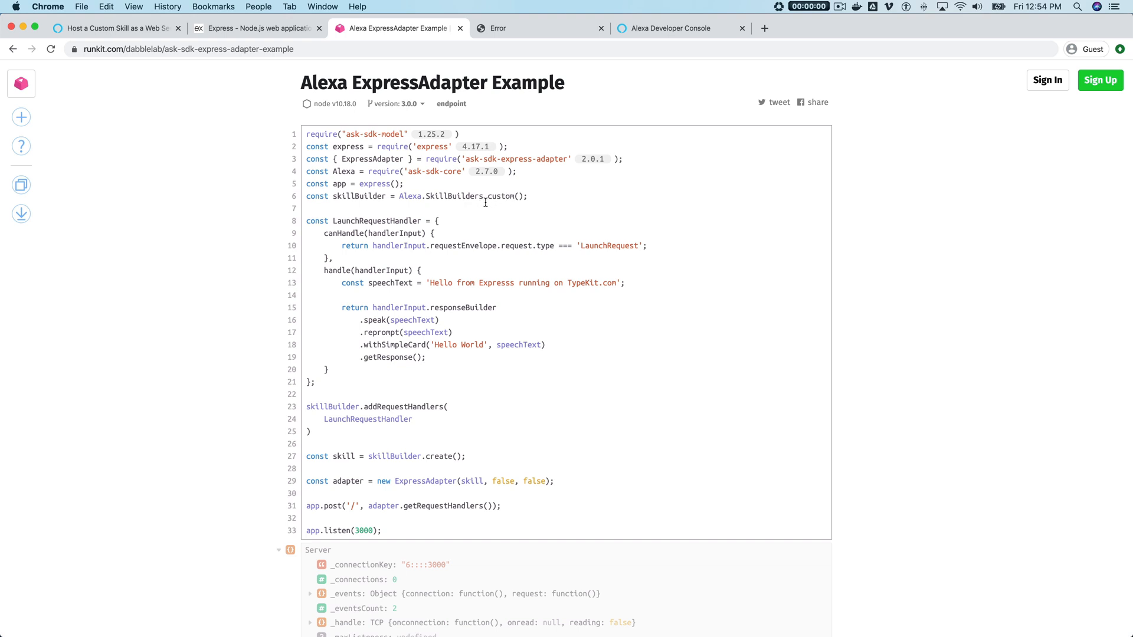
scroll(down, 3)
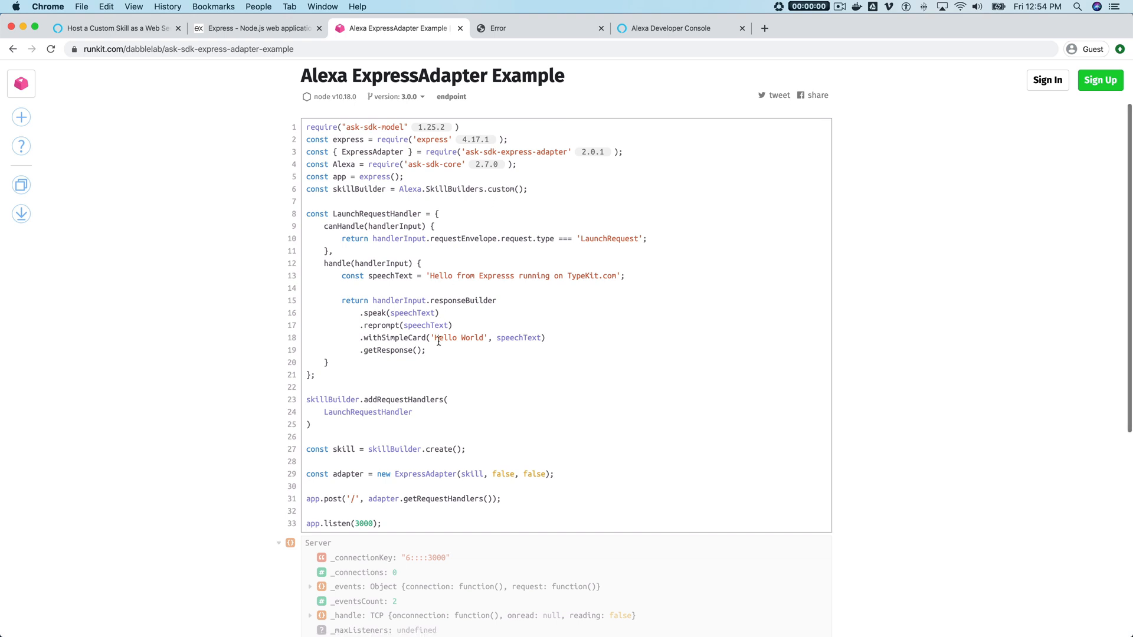
mouse_move(362, 404)
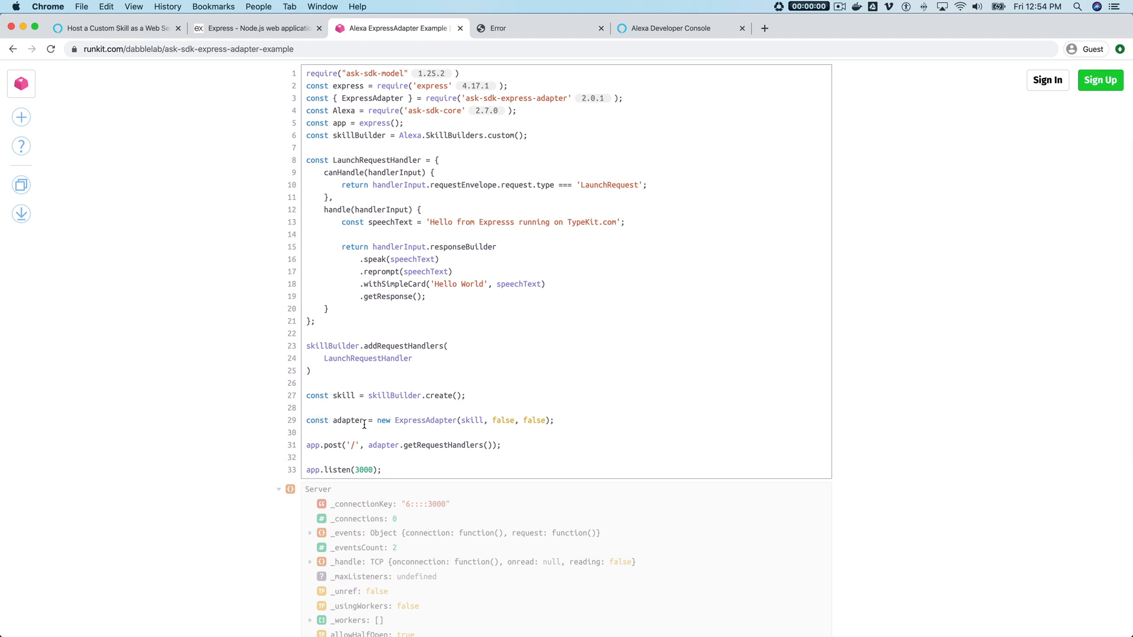
mouse_move(341, 420)
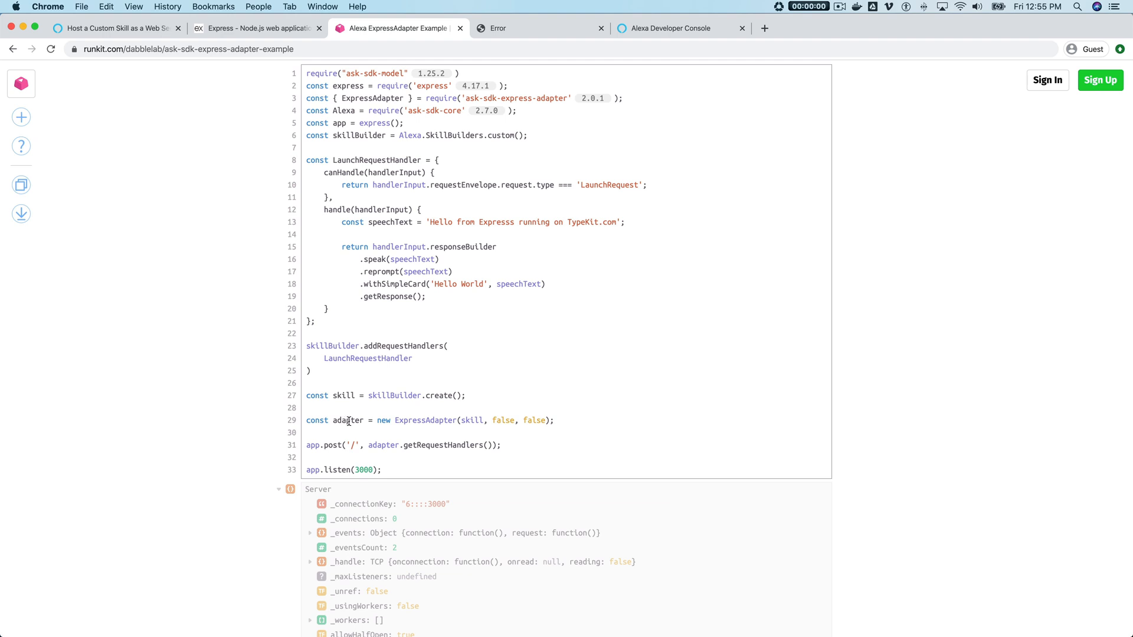
mouse_move(320, 445)
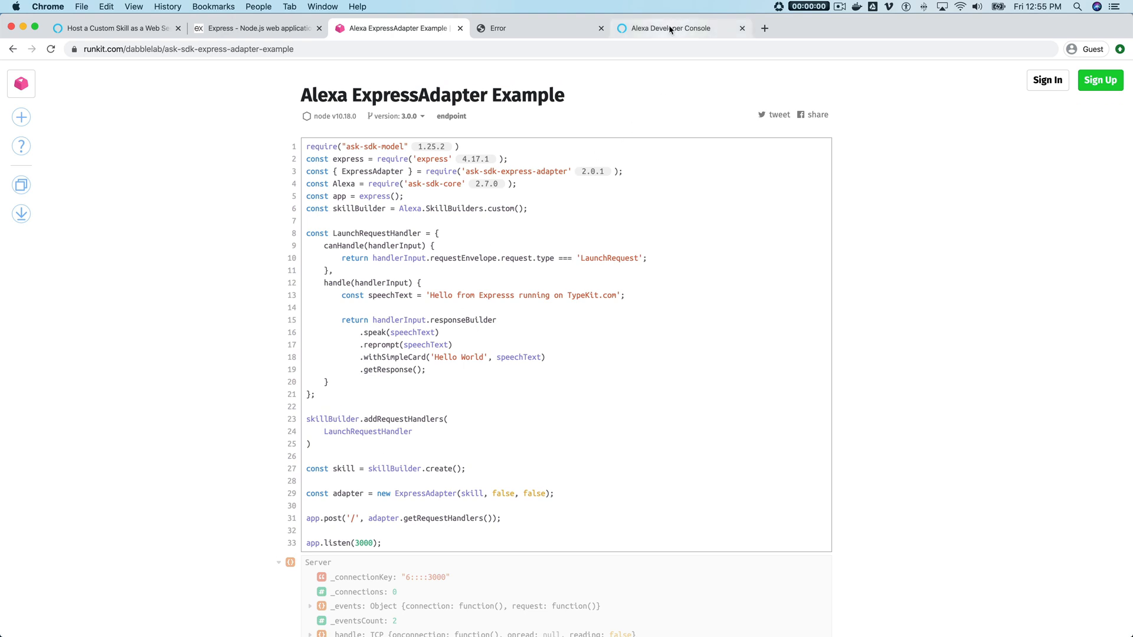
- Enable Development testing on the skill's Test page and begin typing the invocation
click(671, 27)
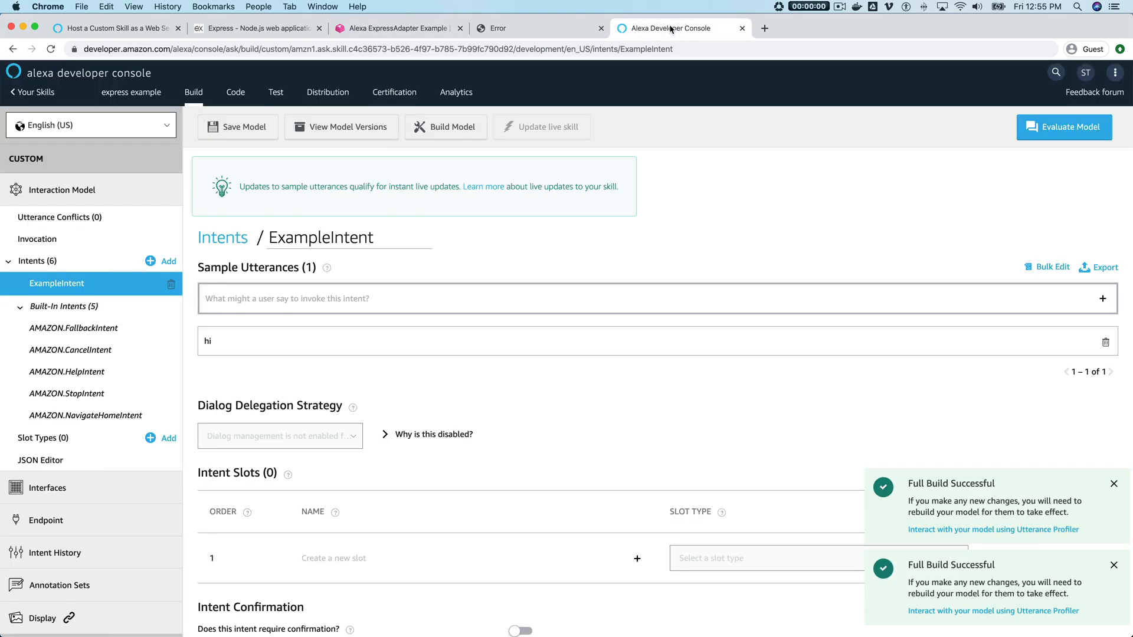
mouse_move(356, 96)
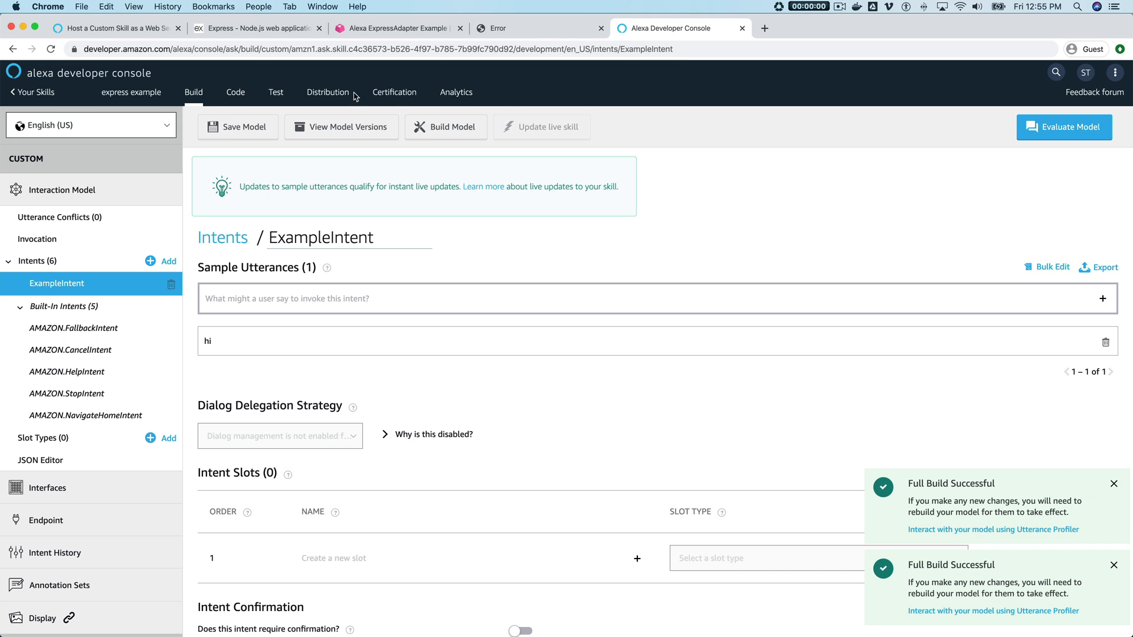
click(276, 92)
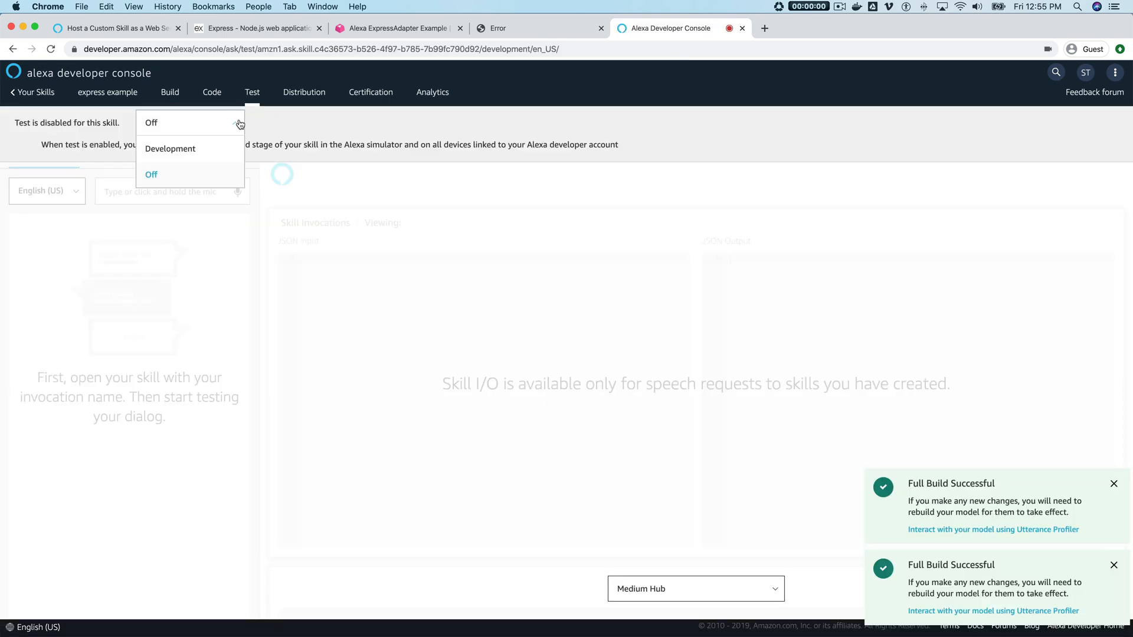
click(170, 148)
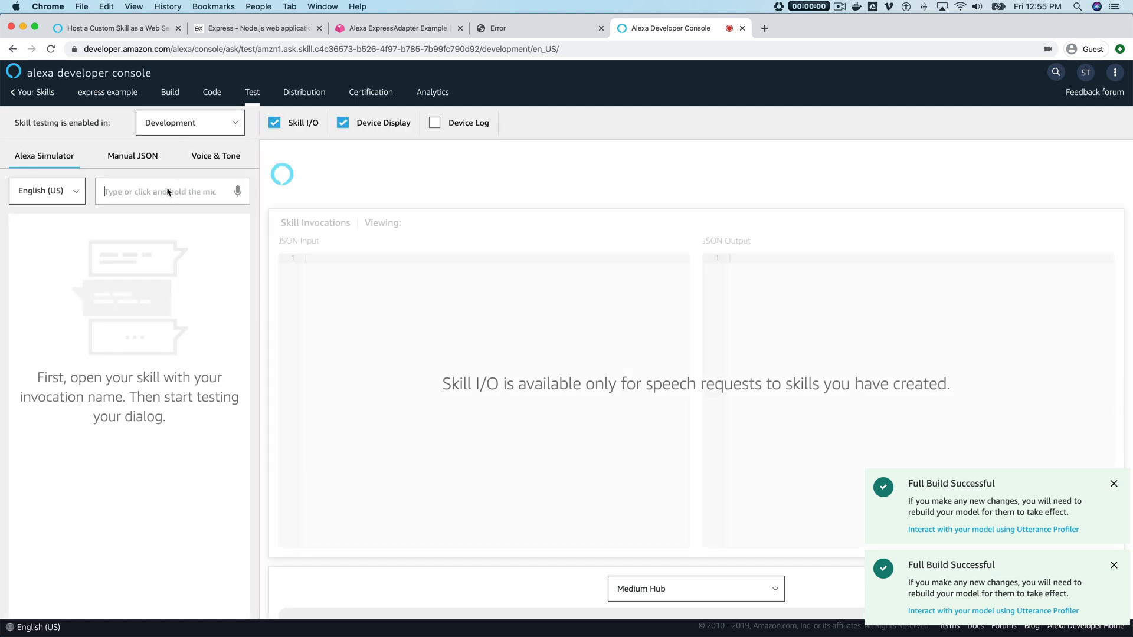
text(e)
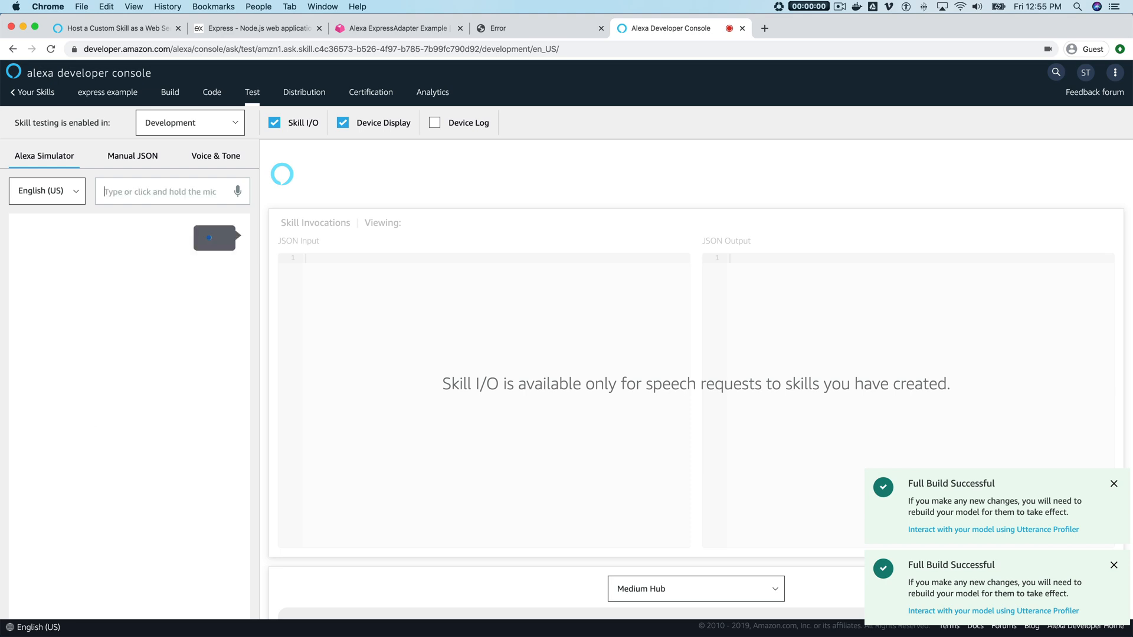
mouse_move(95, 267)
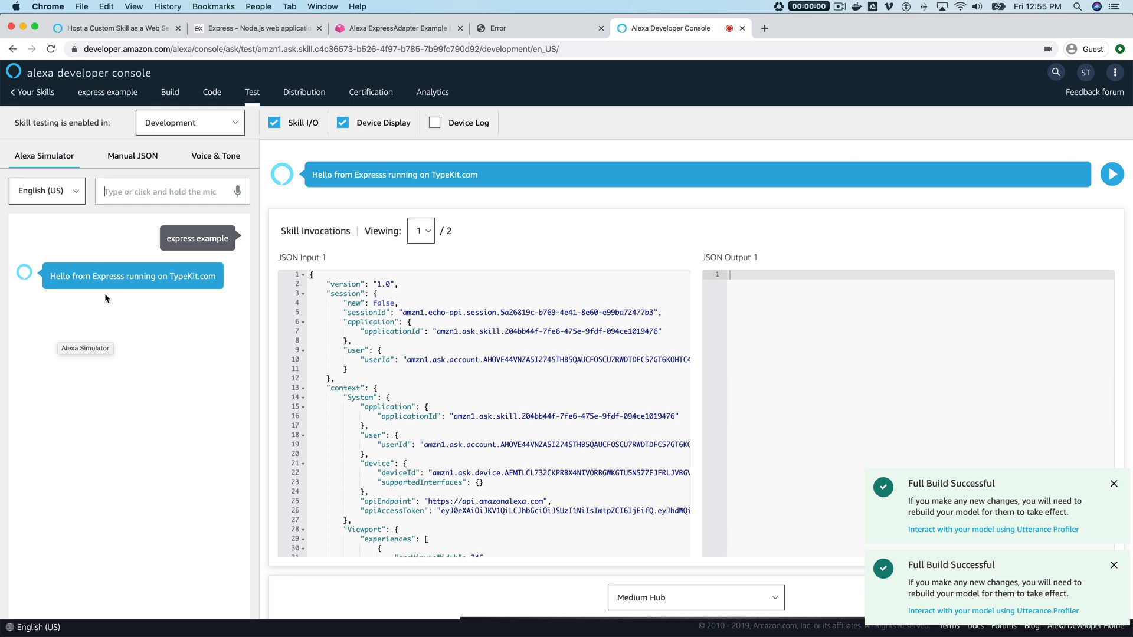
mouse_move(497, 237)
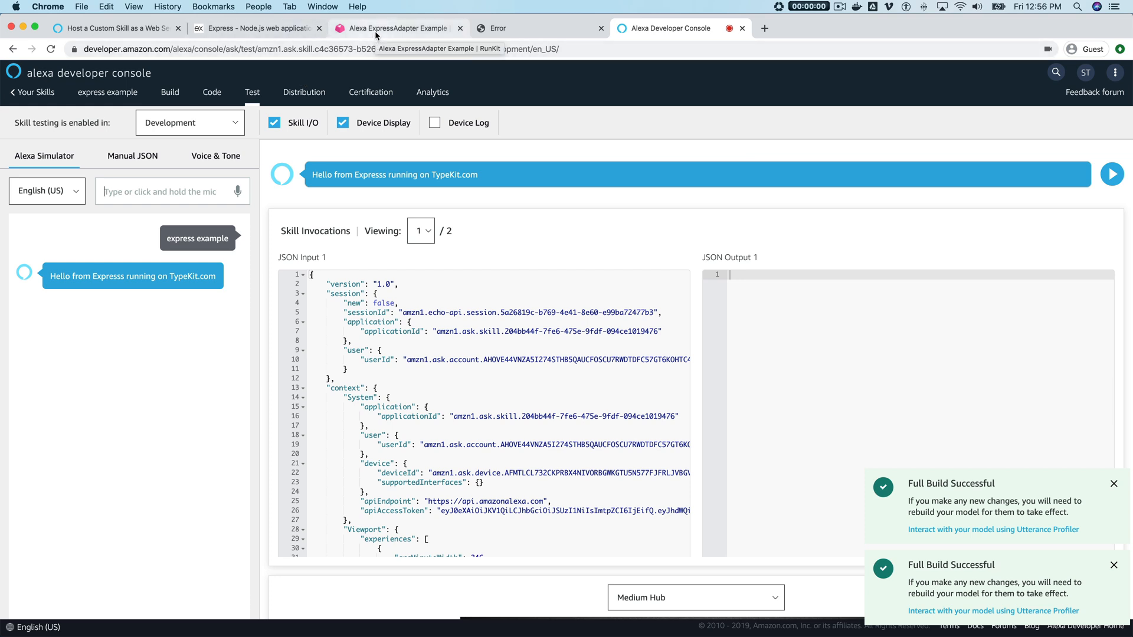
- Look over the RunKit notebook's endpoint, then return to the Alexa simulator
click(396, 27)
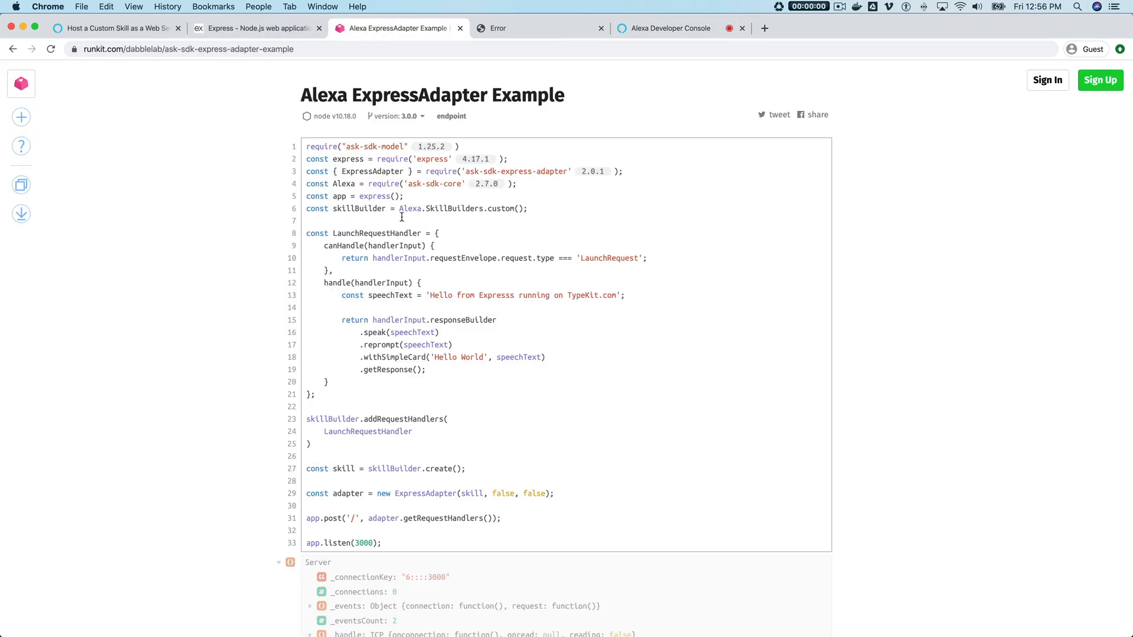
mouse_move(430, 221)
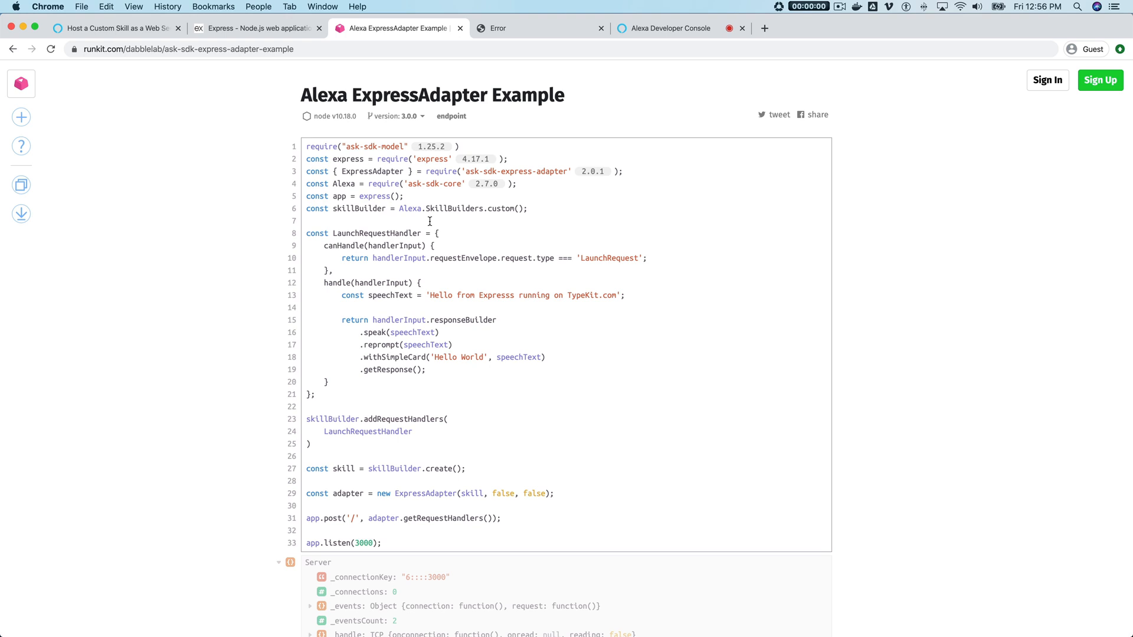
mouse_move(174, 220)
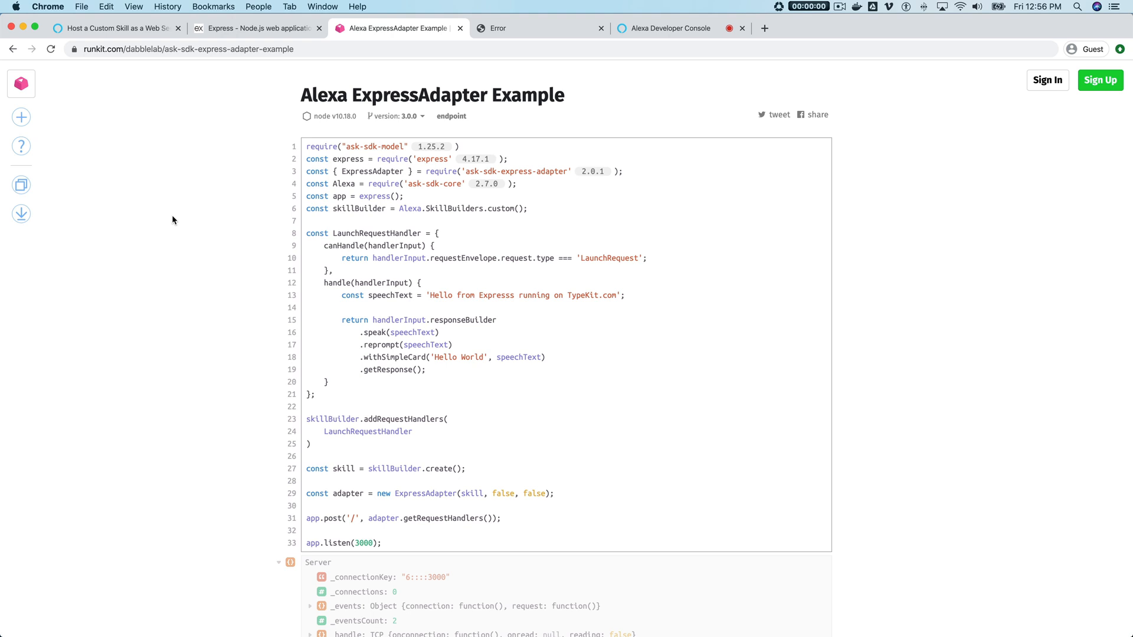
mouse_move(213, 249)
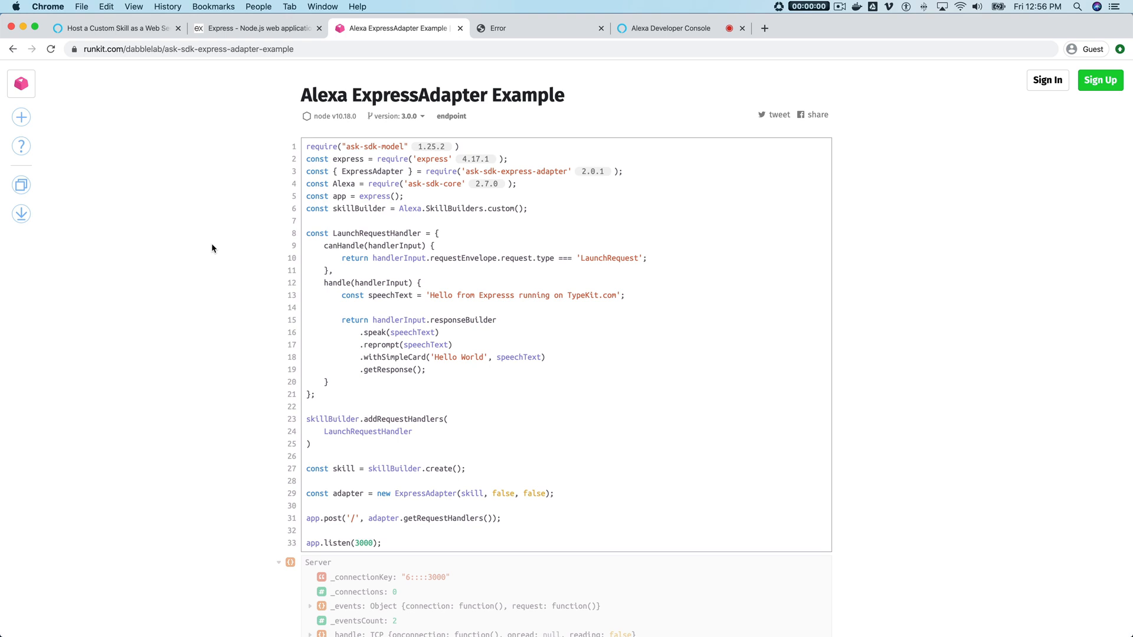
mouse_move(369, 102)
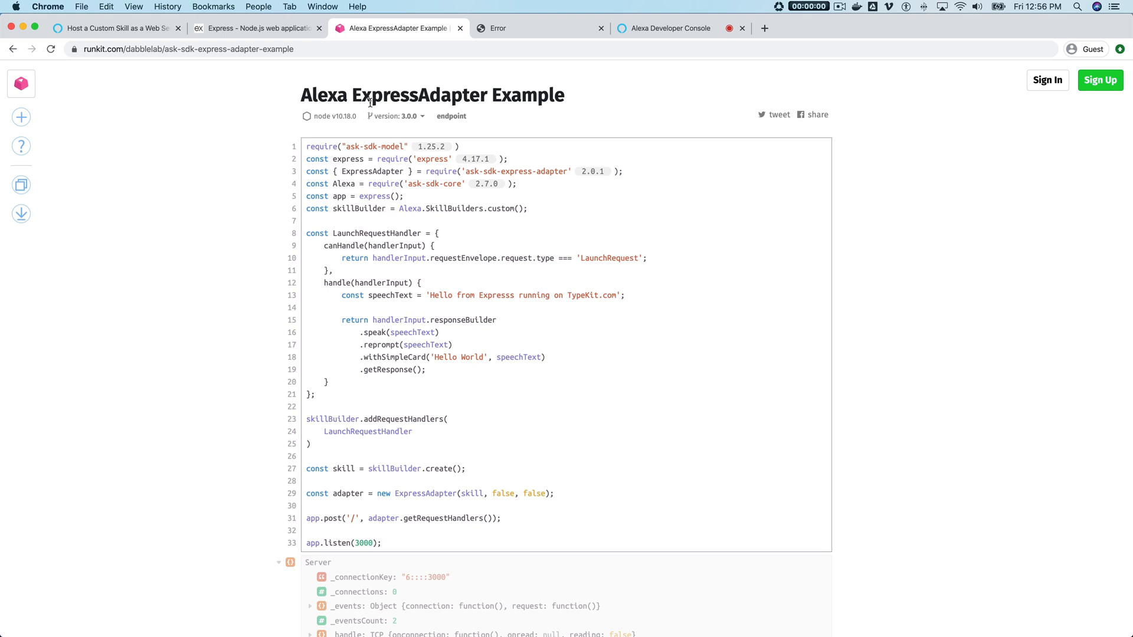
mouse_move(171, 137)
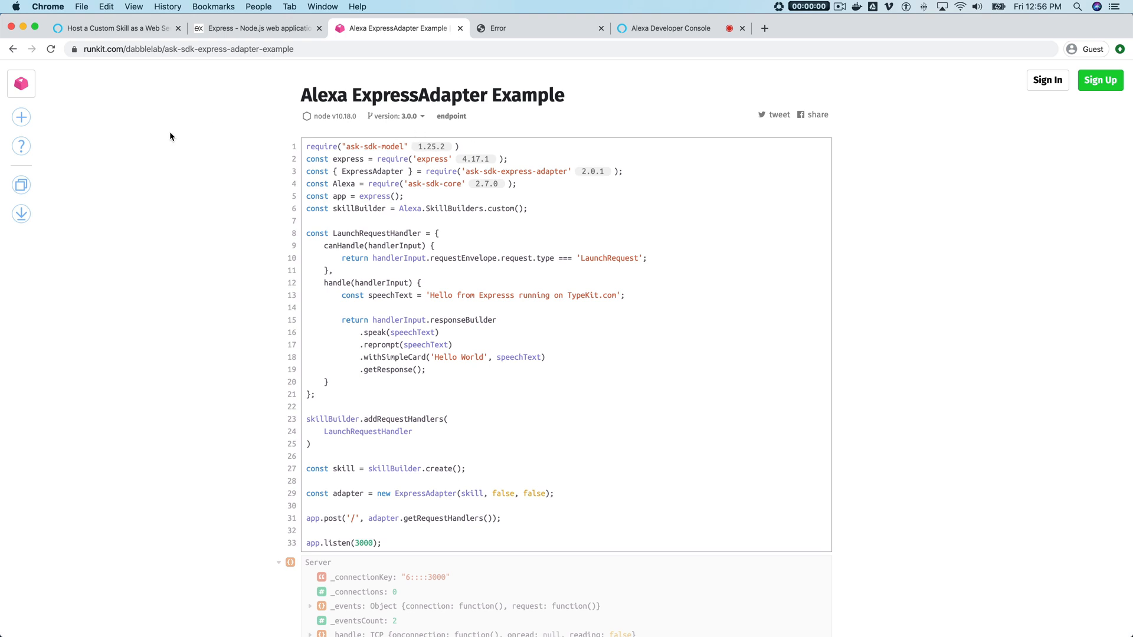
mouse_move(1046, 110)
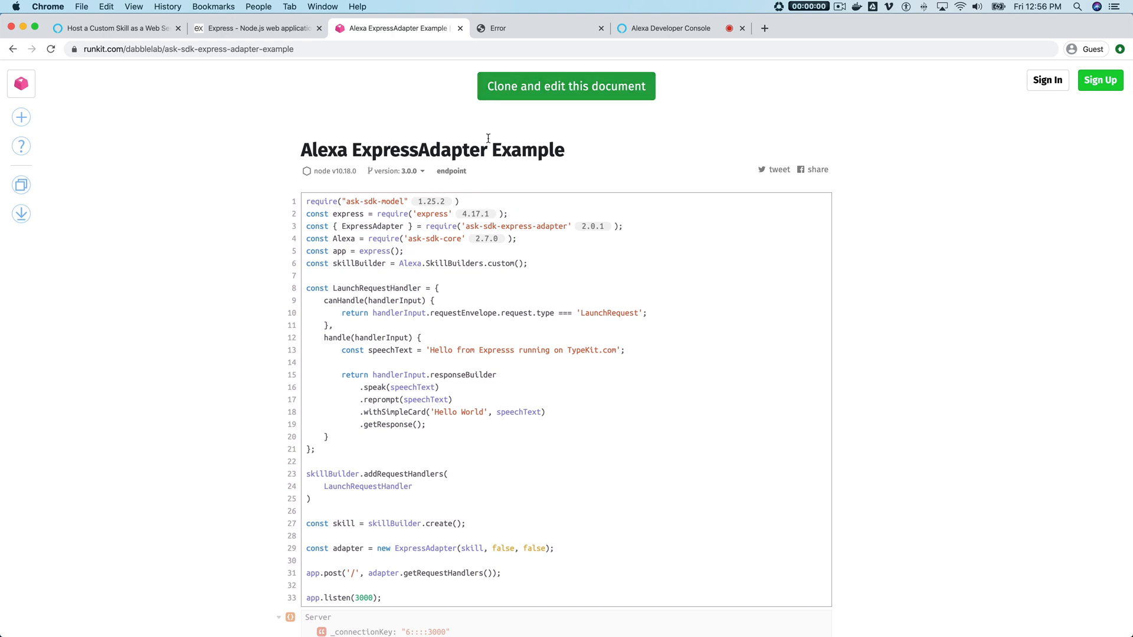
mouse_move(452, 174)
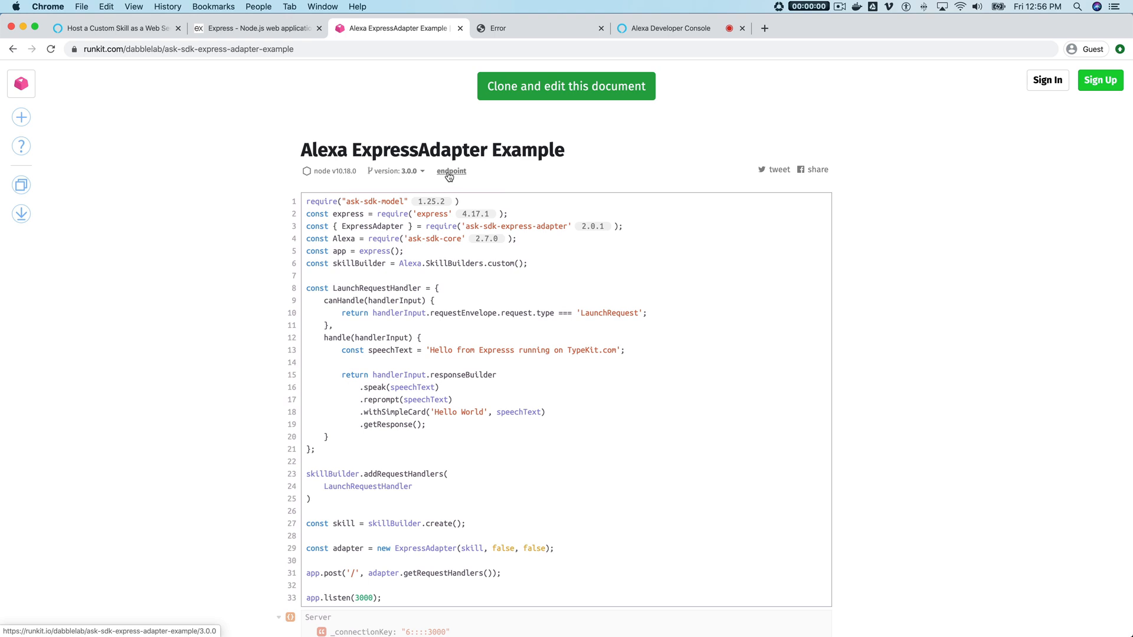
click(669, 27)
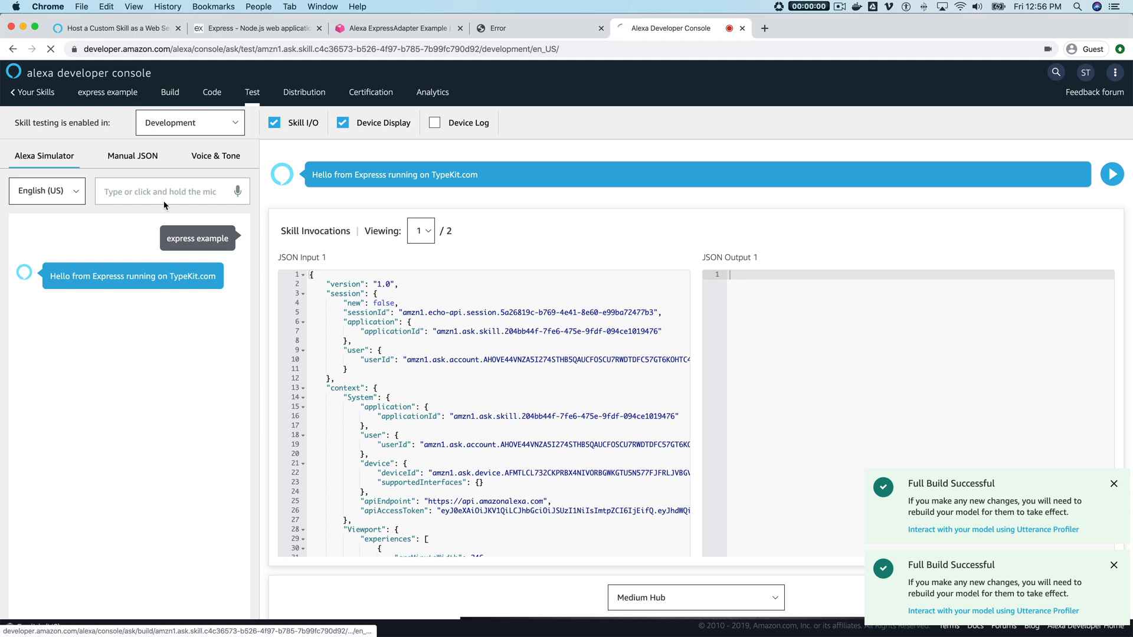
- Open the Build dashboard showing all four required checklist steps complete
click(170, 93)
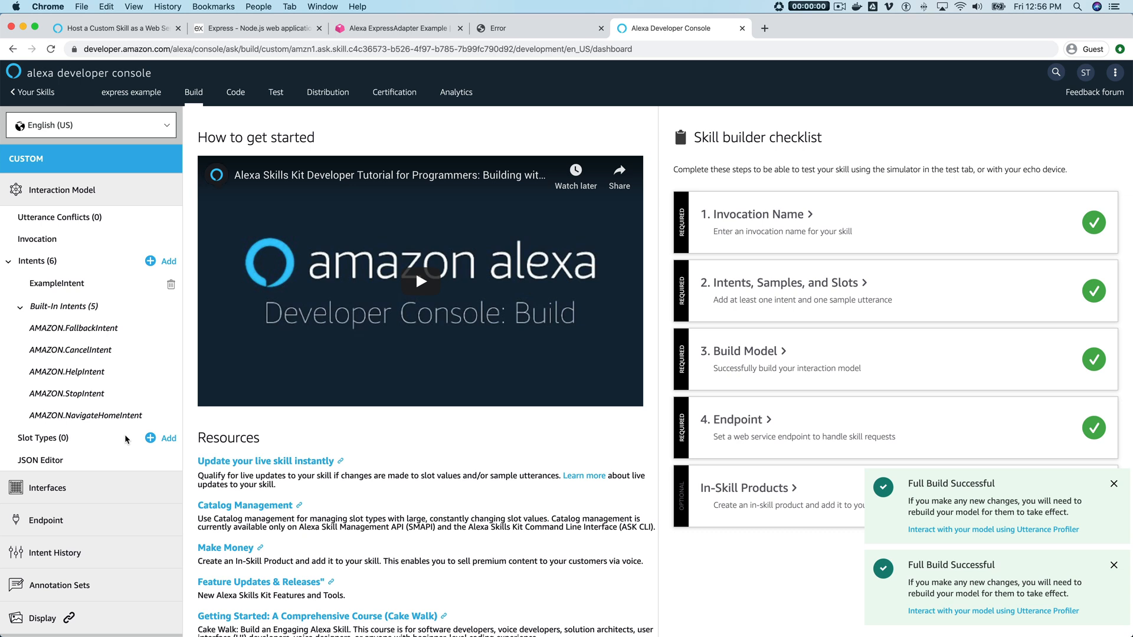
mouse_move(360, 442)
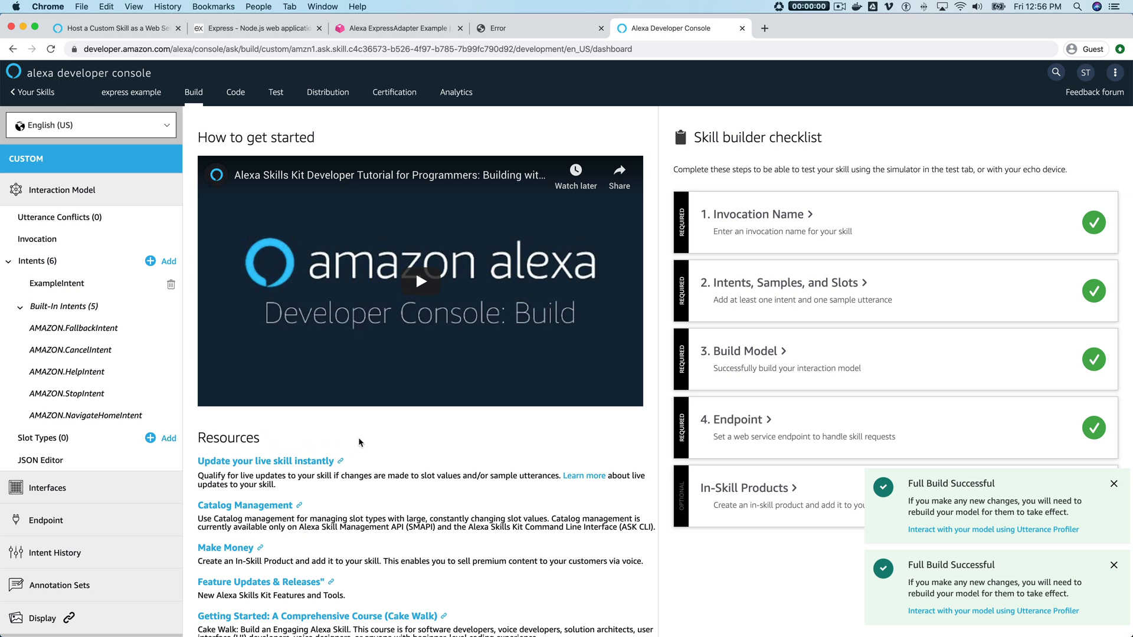